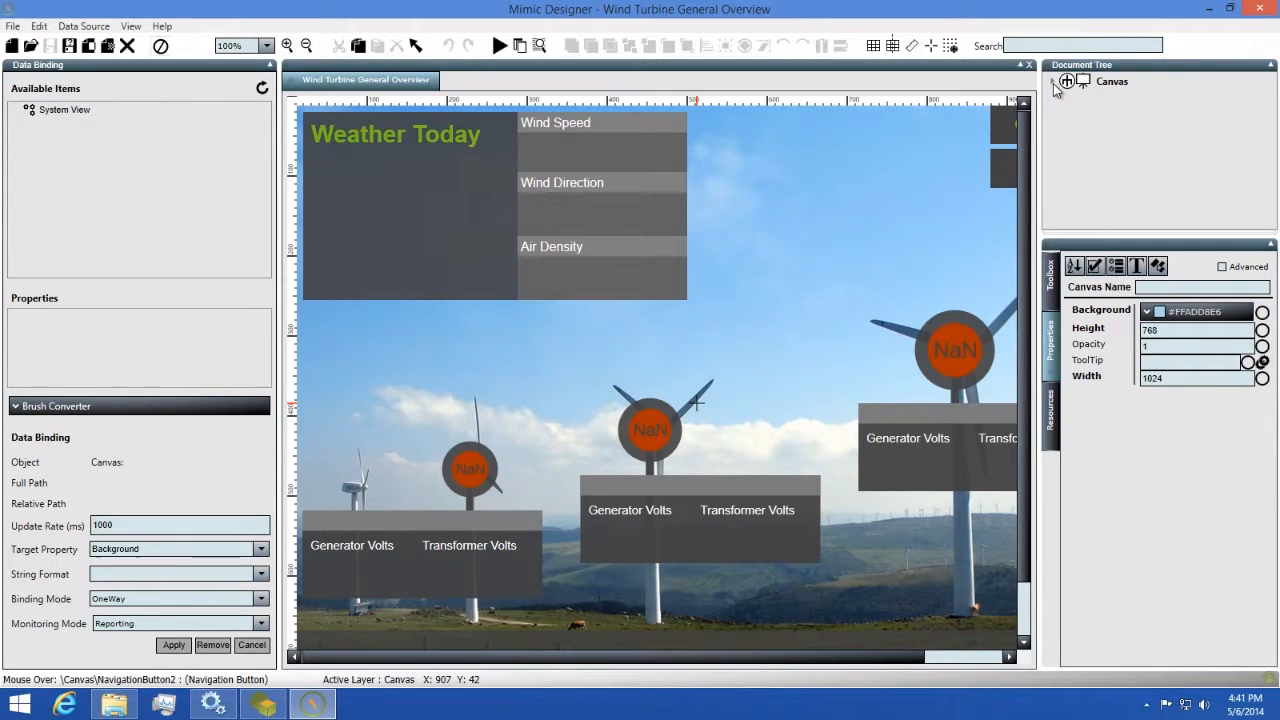
- Select RadialGauge3 under the Canvas node to show its properties and data binding
{"action": "left_click", "coordinate": [1052, 80]}
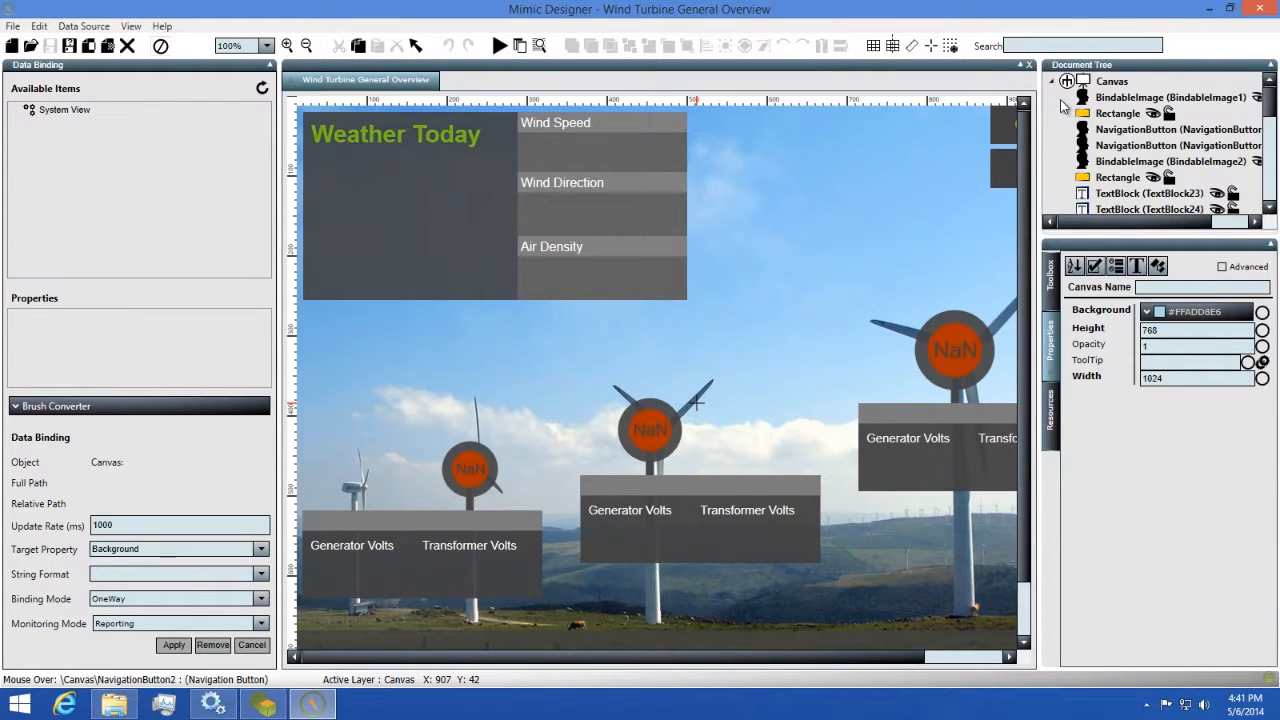
{"action": "mouse_move", "coordinate": [1096, 142]}
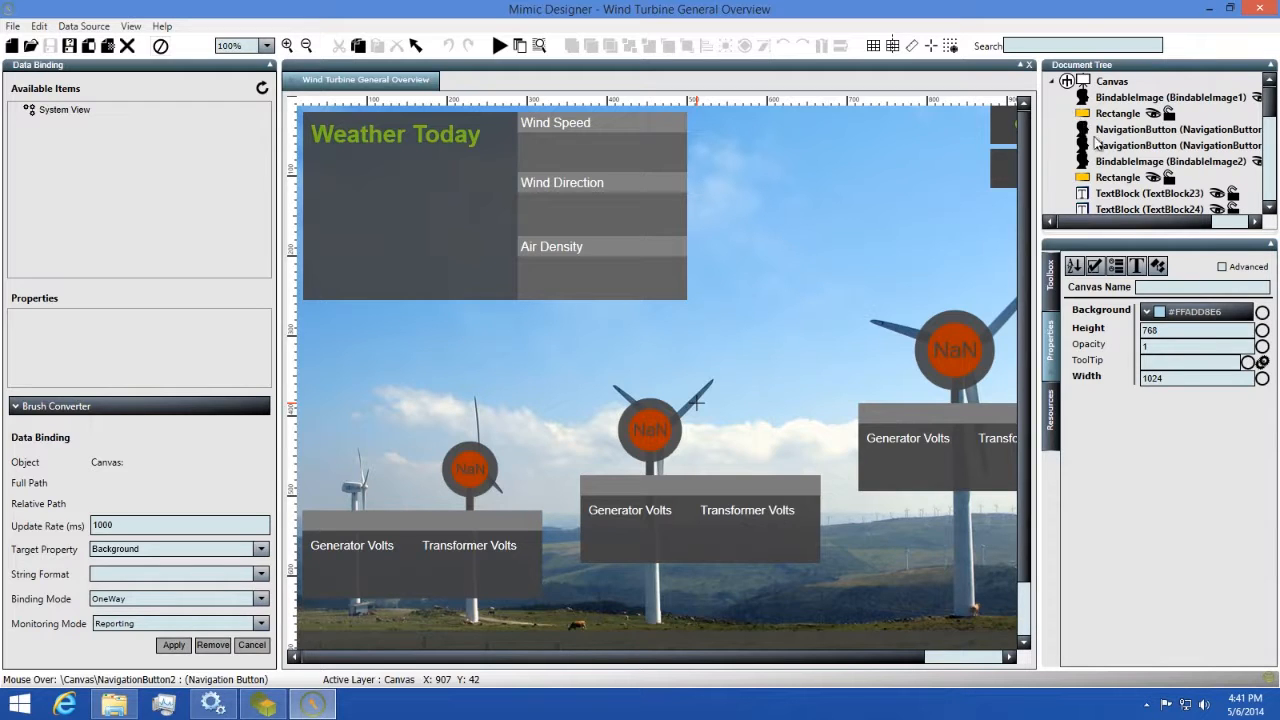
{"action": "left_click", "coordinate": [1178, 144]}
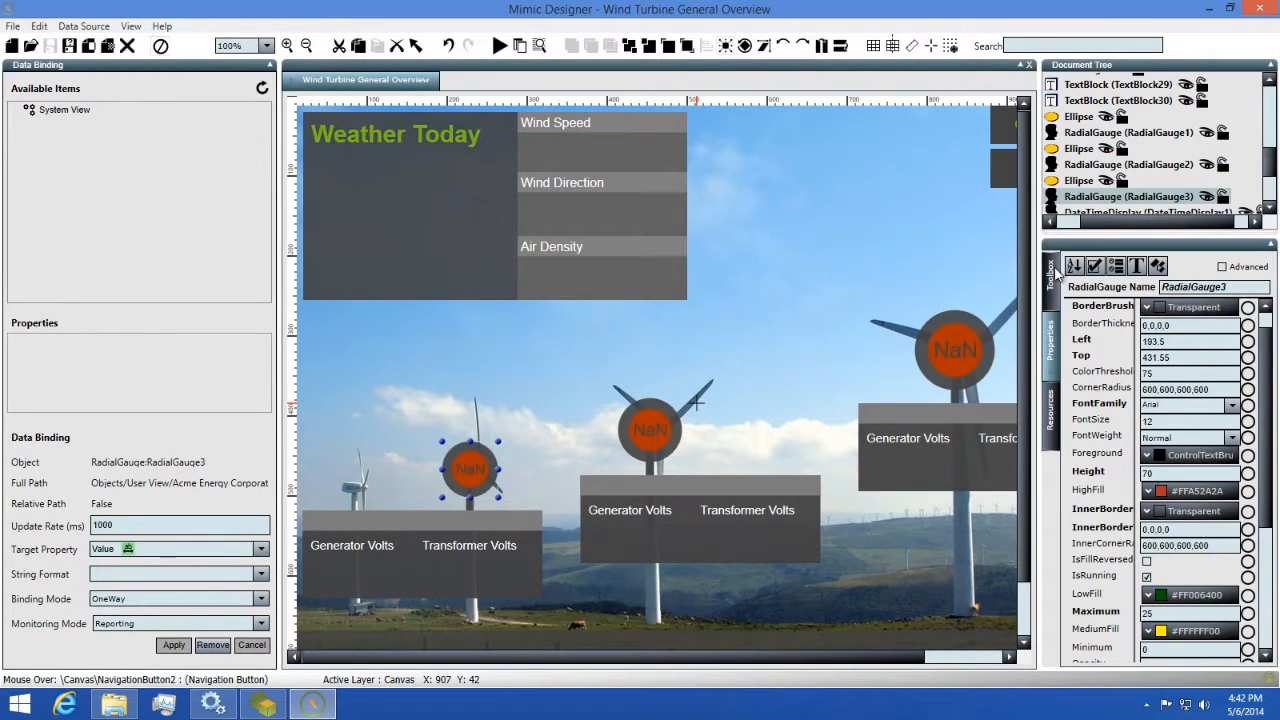
- Browse the Toolbox's Gauges and LED Displays categories, ending with Gauges expanded
{"action": "left_click", "coordinate": [1050, 270]}
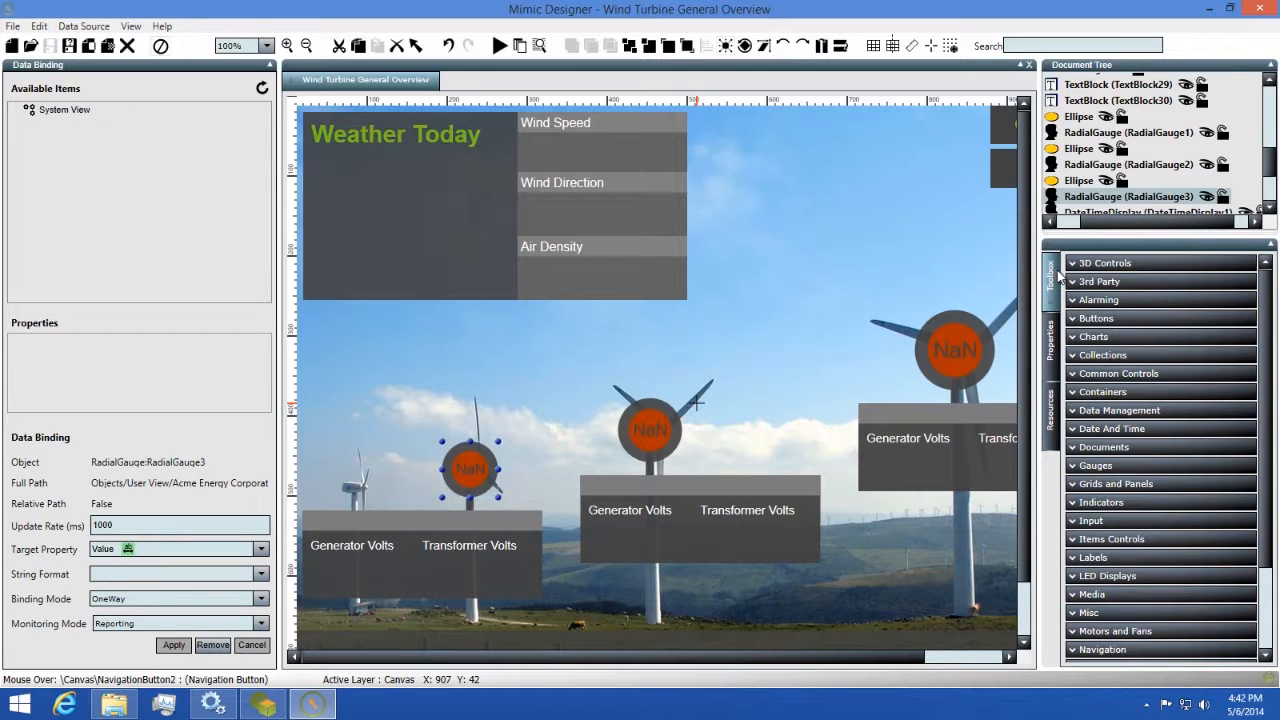
{"action": "left_click", "coordinate": [1096, 464]}
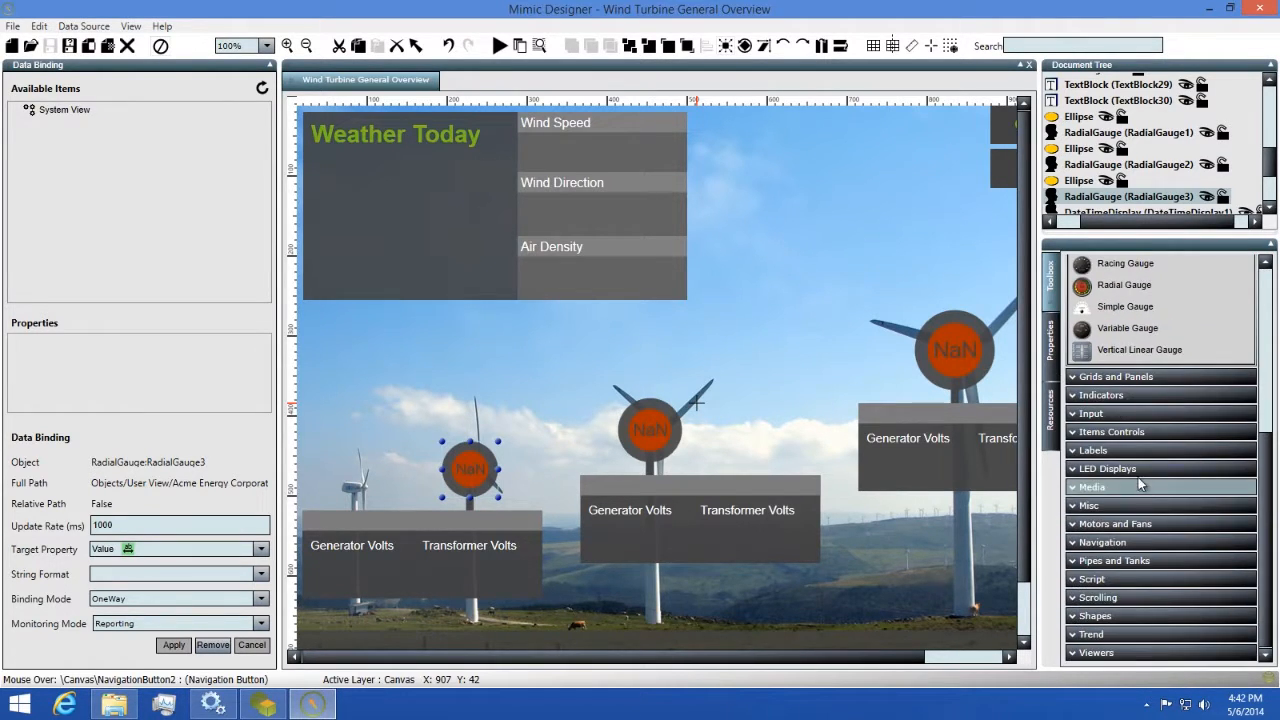
{"action": "left_click", "coordinate": [1108, 468]}
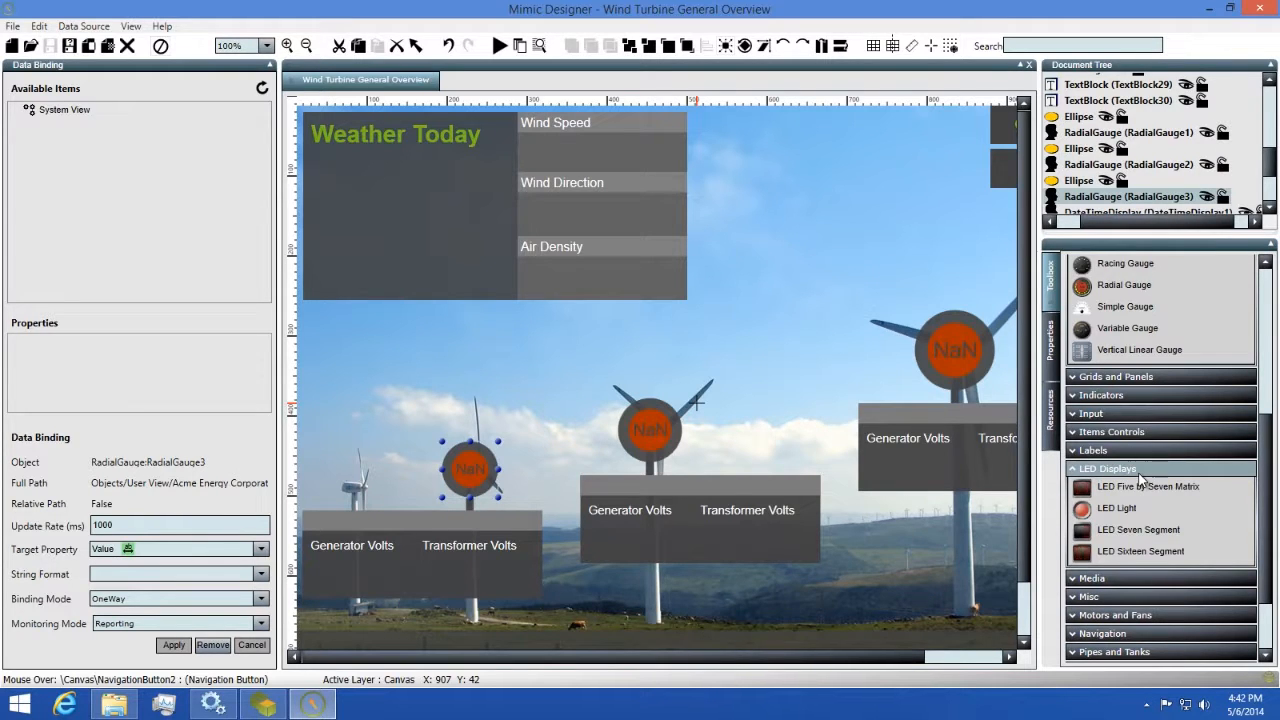
{"action": "left_click", "coordinate": [1050, 338]}
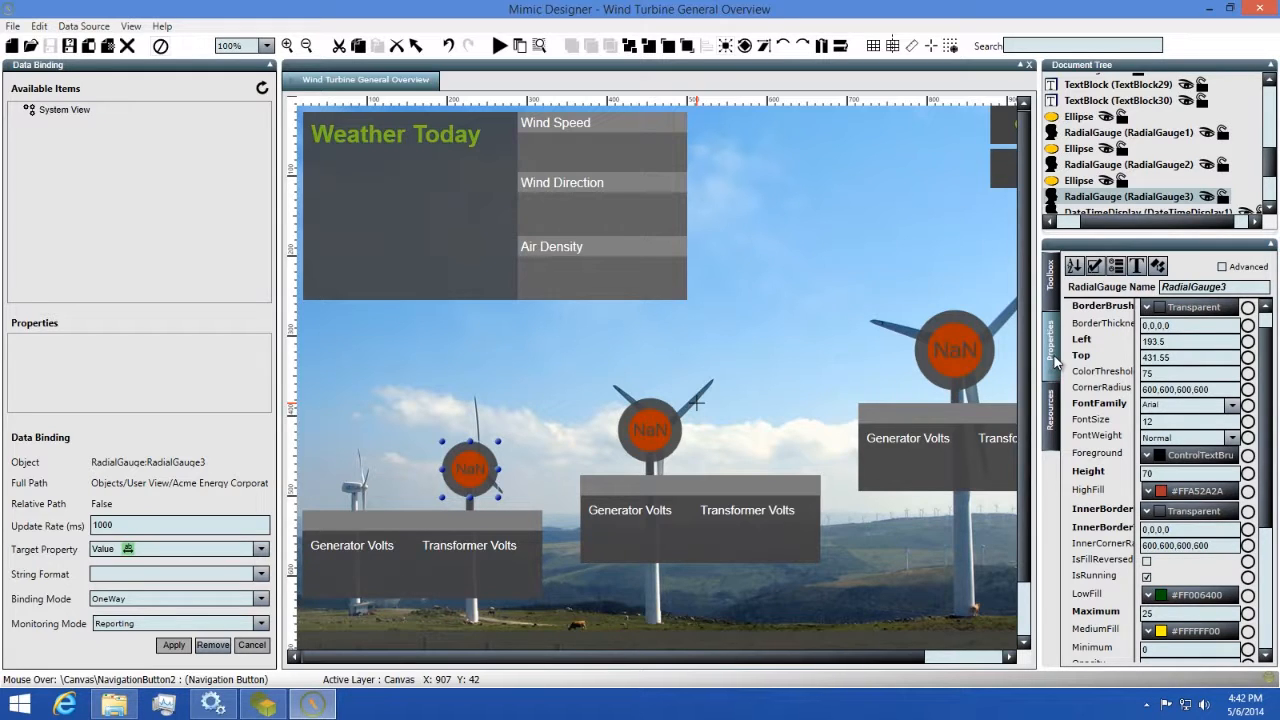
{"action": "left_click", "coordinate": [956, 344]}
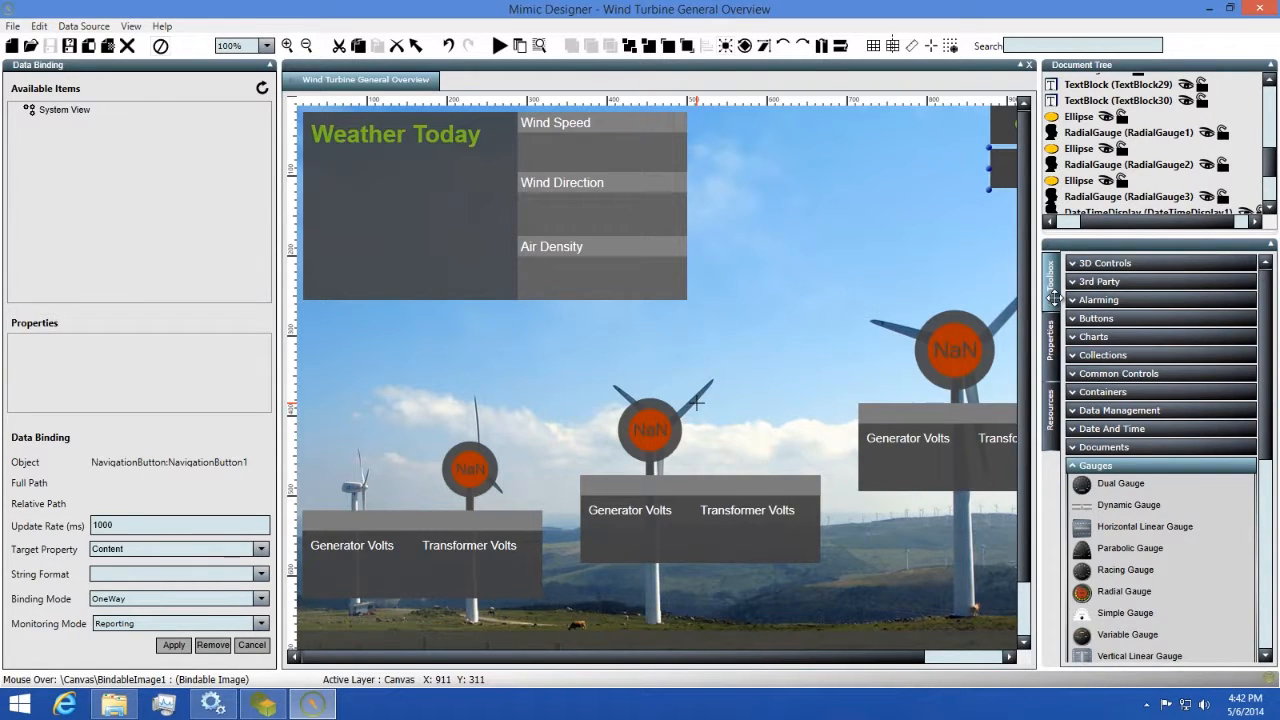
{"action": "mouse_move", "coordinate": [1058, 304]}
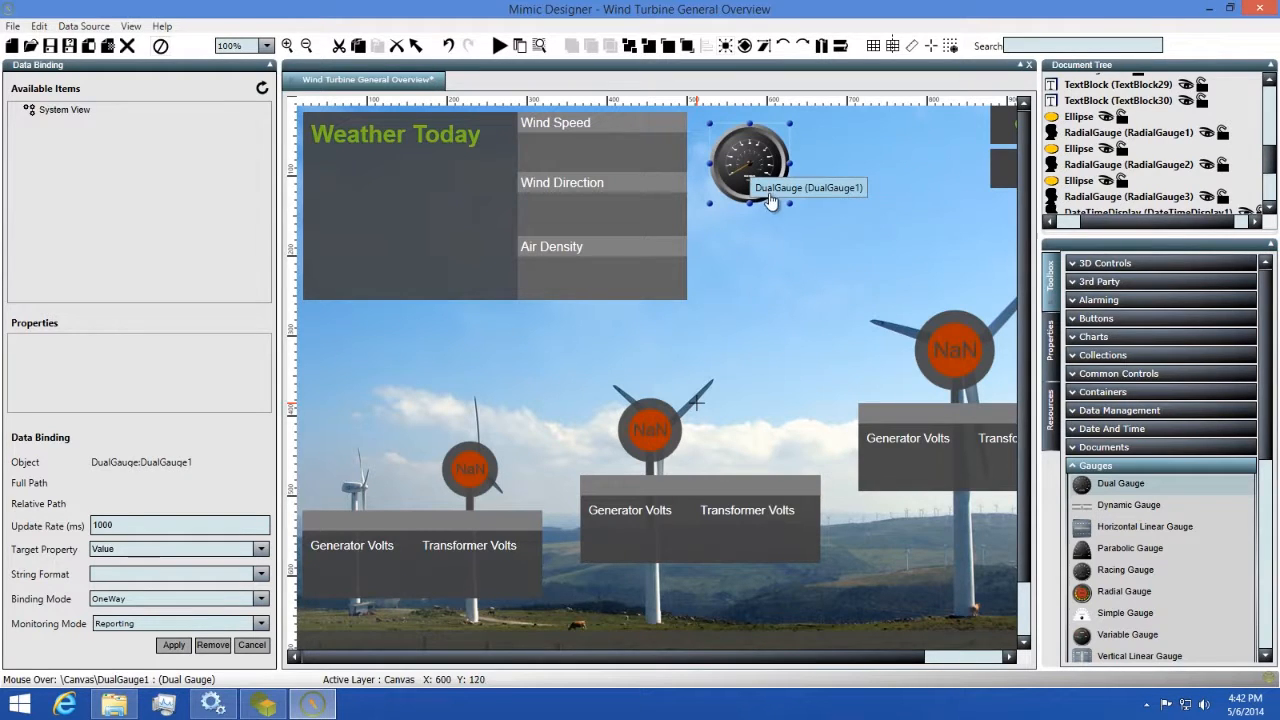
- Place a Dual Gauge on the canvas right of the Weather Today panel and enlarge it
{"action": "right_click", "coordinate": [750, 160]}
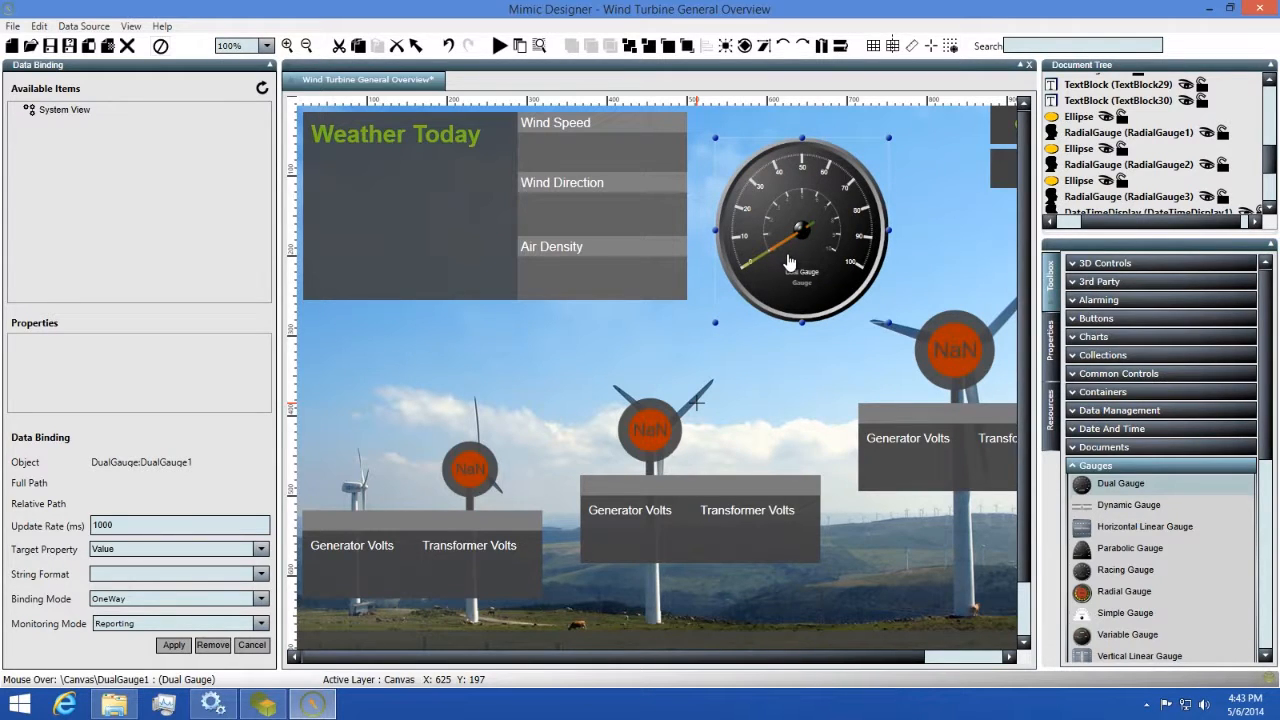
{"action": "mouse_move", "coordinate": [798, 264]}
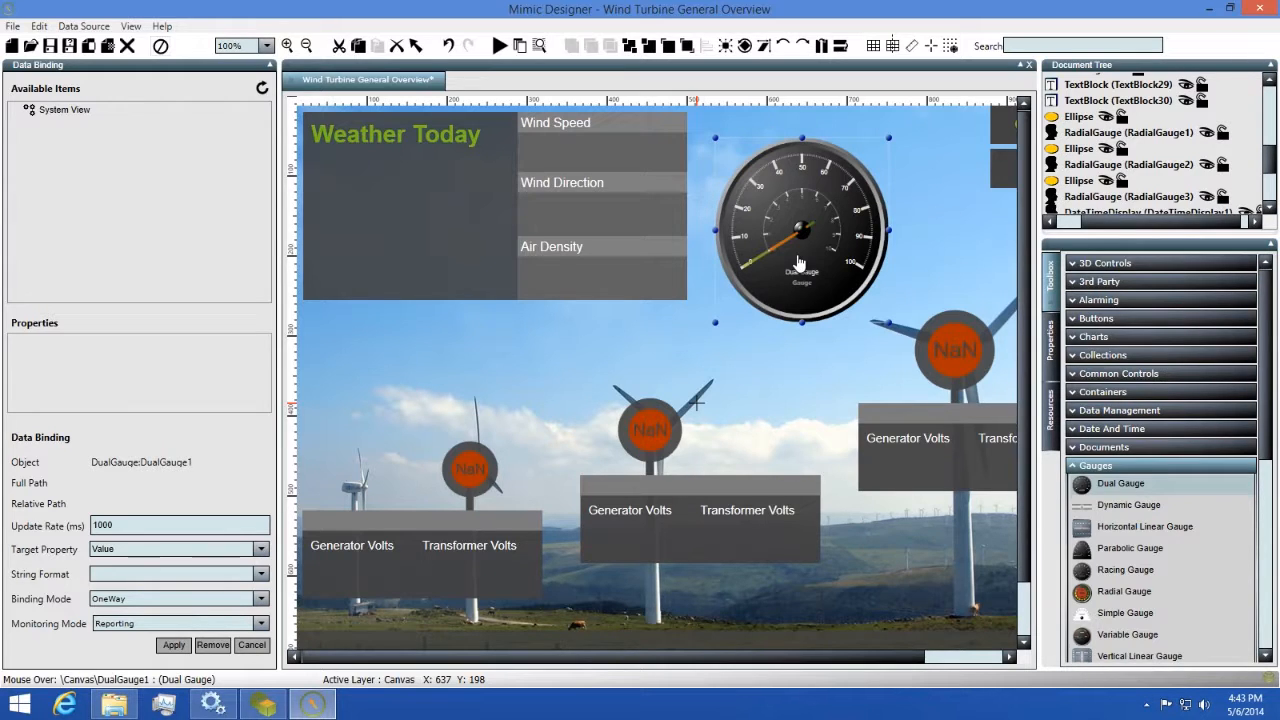
{"action": "mouse_move", "coordinate": [808, 264]}
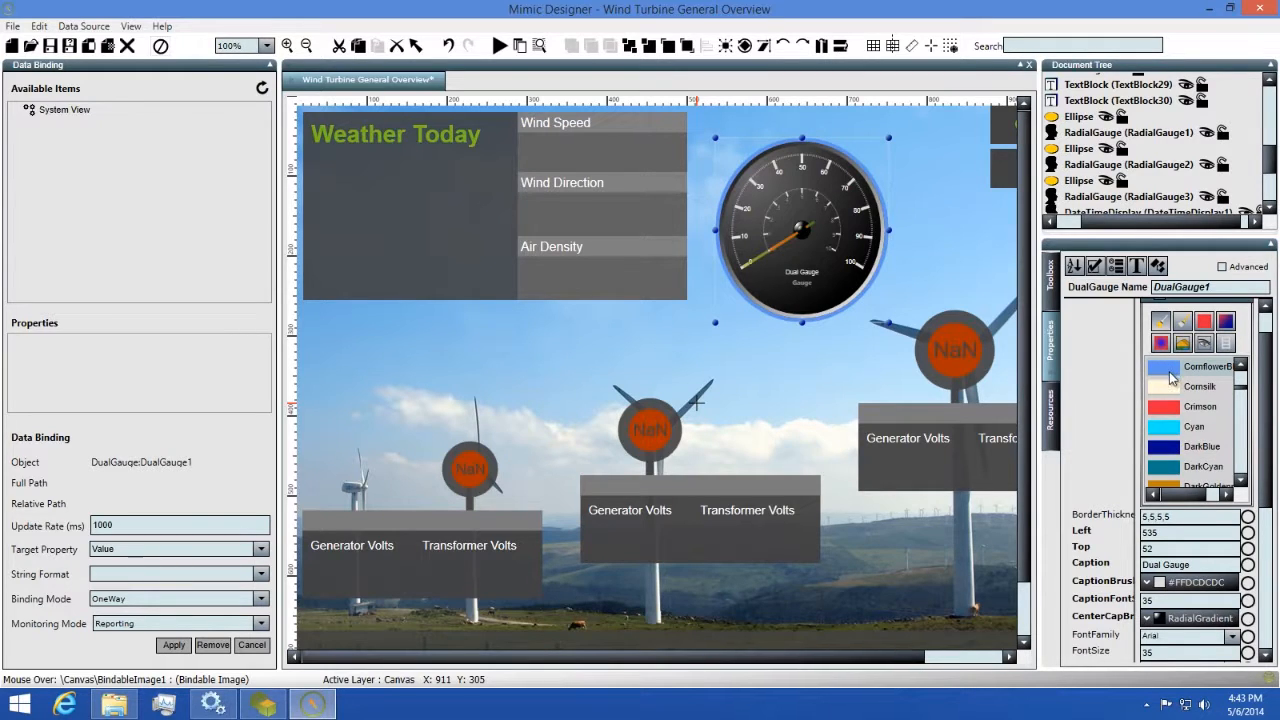
- Give DualGauge1 a dark blue border brush and a DarkGray face background
{"action": "left_click", "coordinate": [1200, 406]}
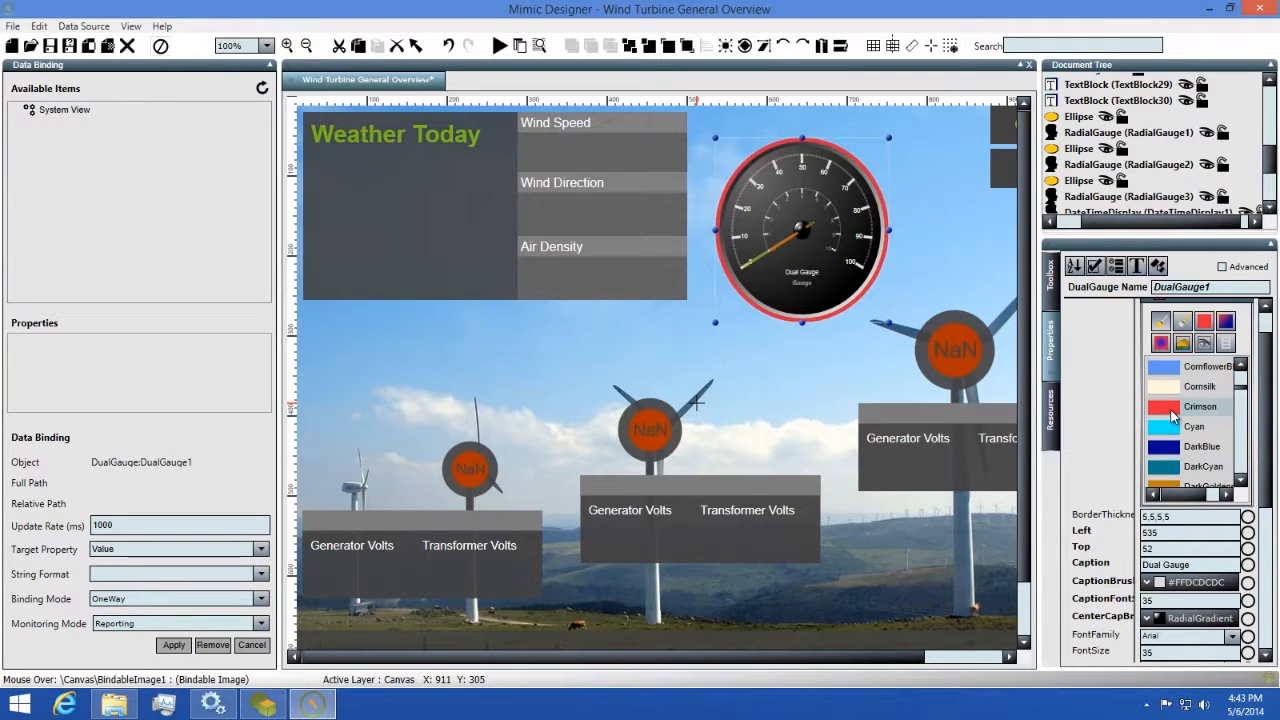
{"action": "left_click", "coordinate": [1200, 446]}
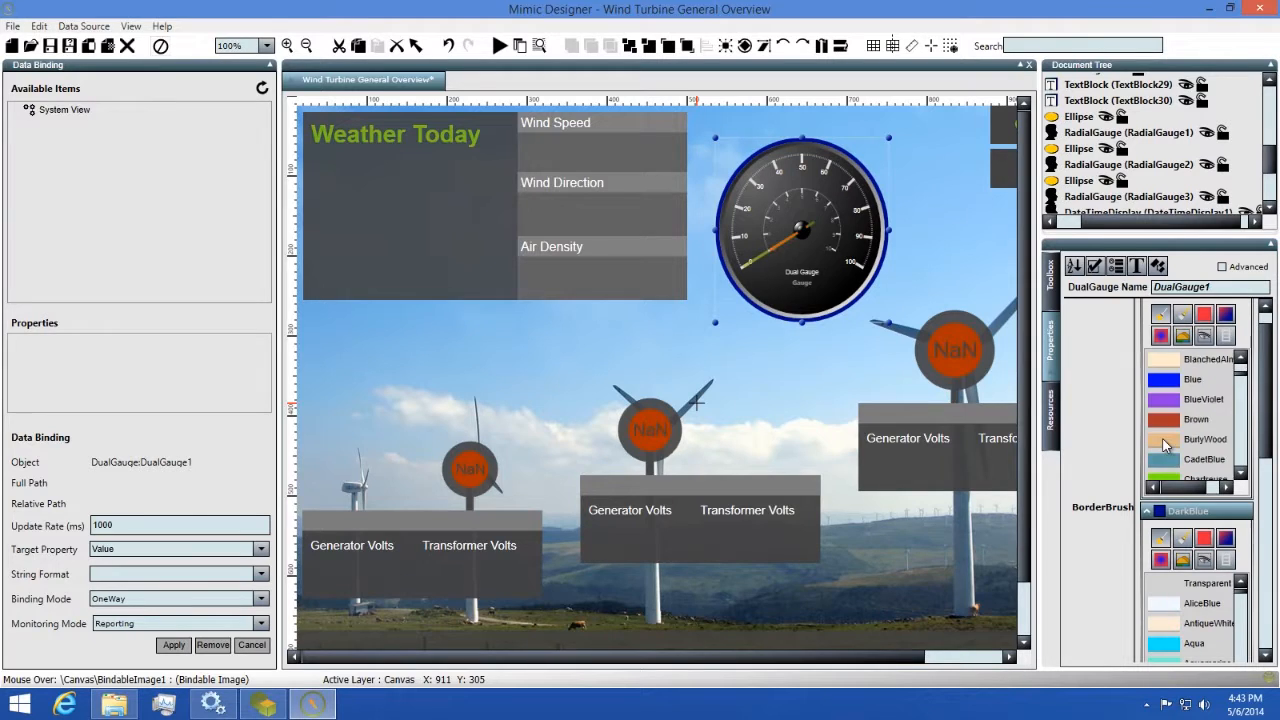
{"action": "left_click", "coordinate": [1200, 440]}
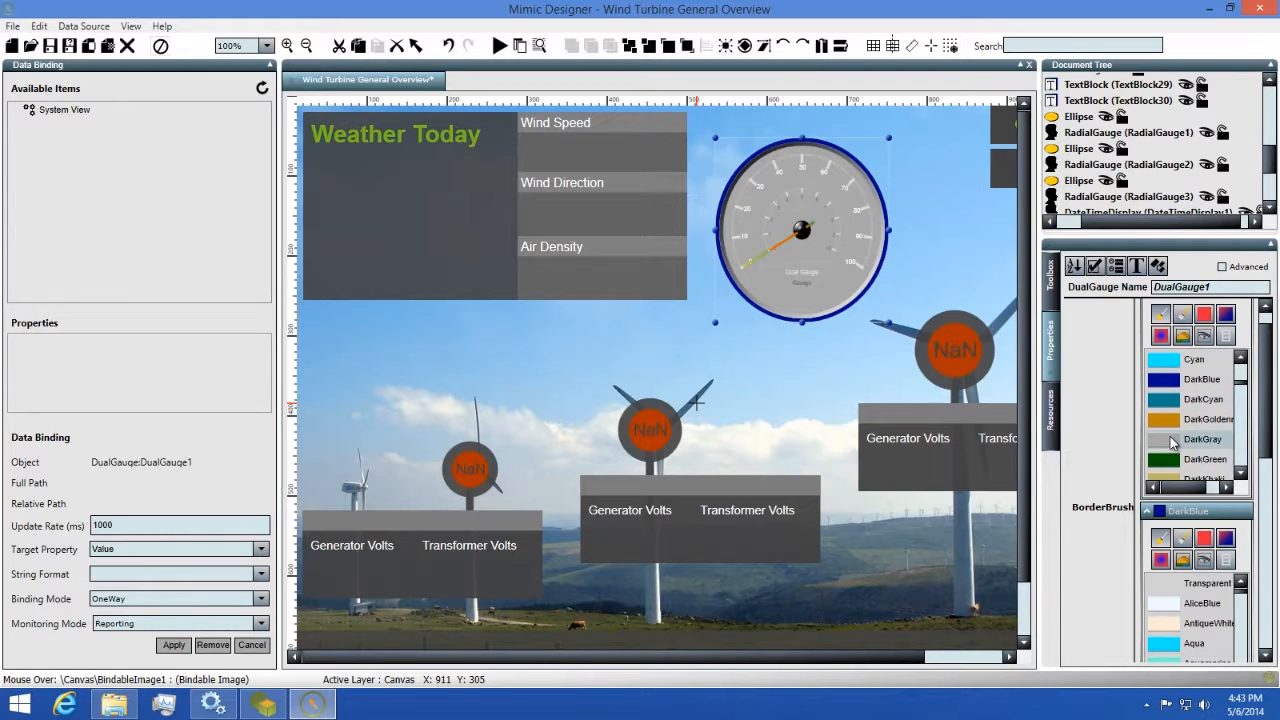
{"action": "mouse_move", "coordinate": [960, 260]}
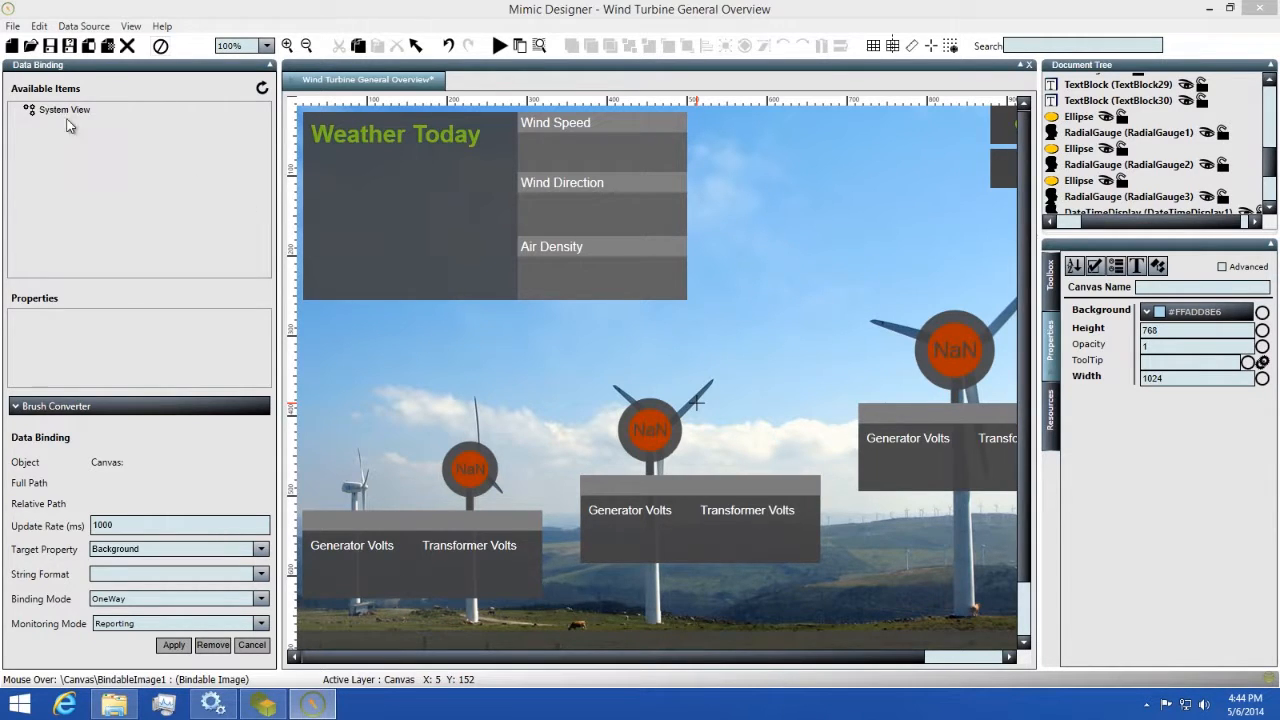
- Expand the data source tree to Sonoma Energy Farm's Wind Turbine listing TB1001–TB1003
{"action": "left_click", "coordinate": [22, 108]}
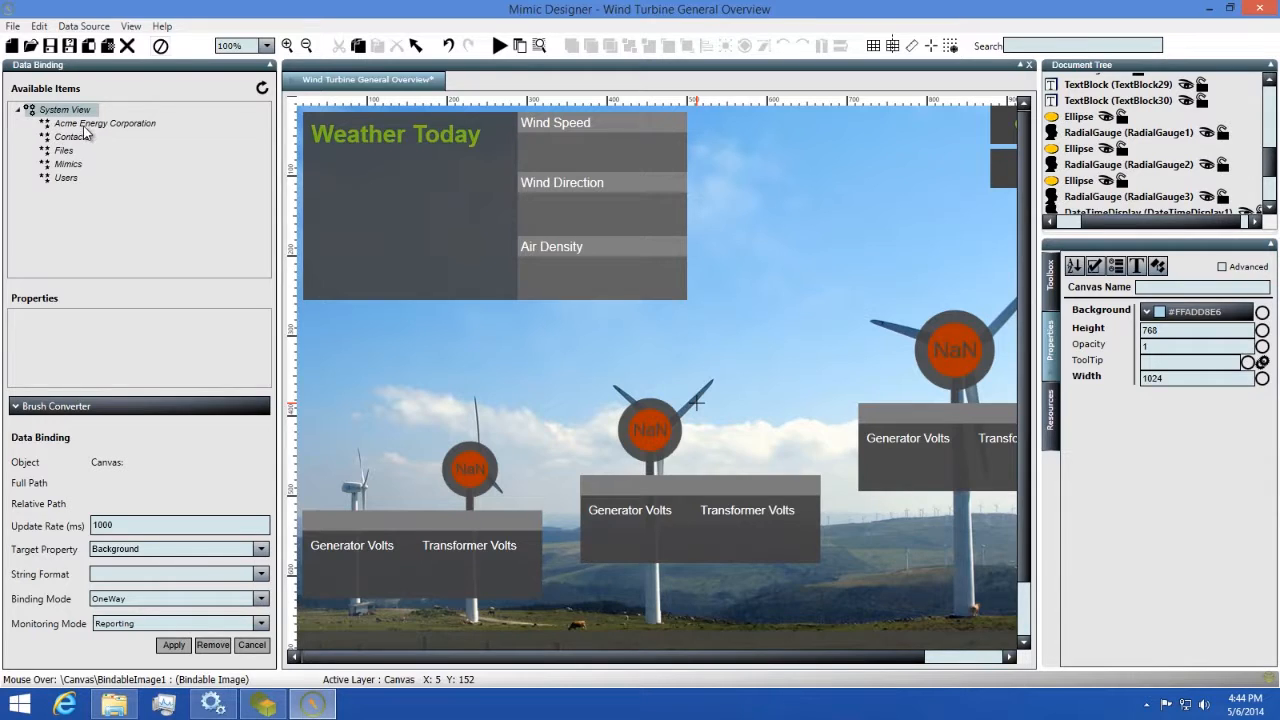
{"action": "left_click", "coordinate": [104, 124]}
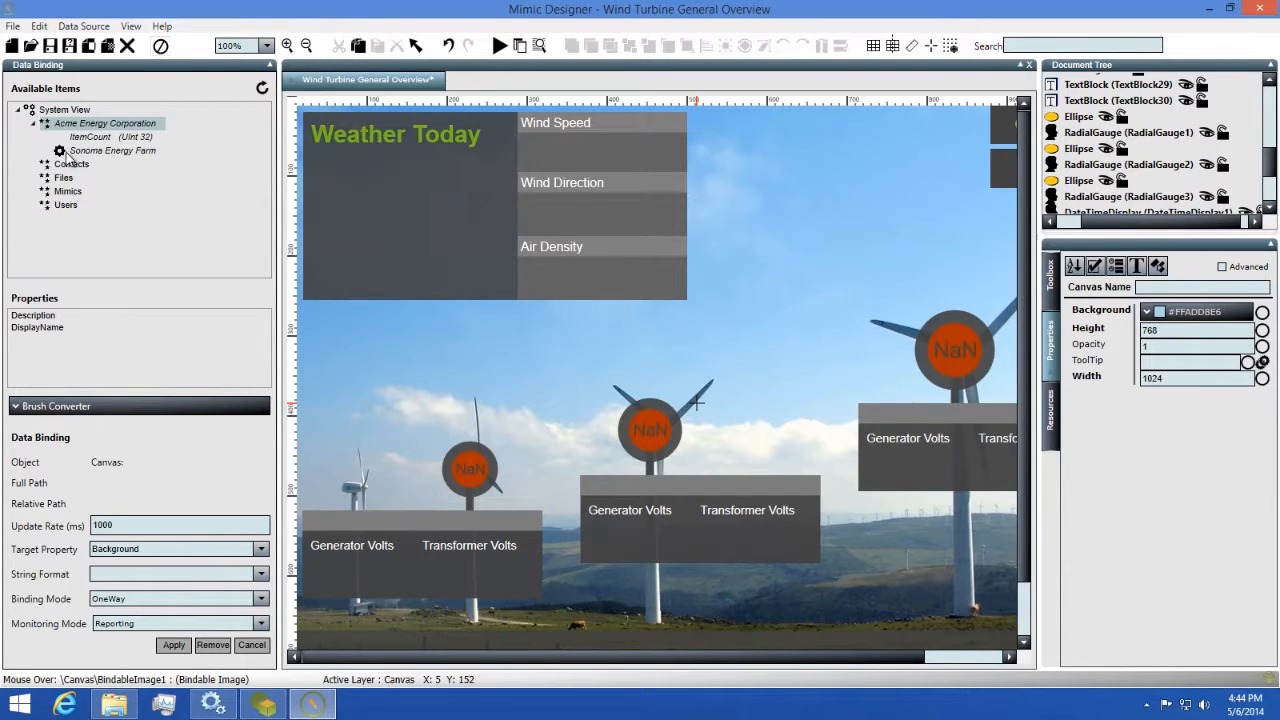
{"action": "left_click", "coordinate": [60, 150]}
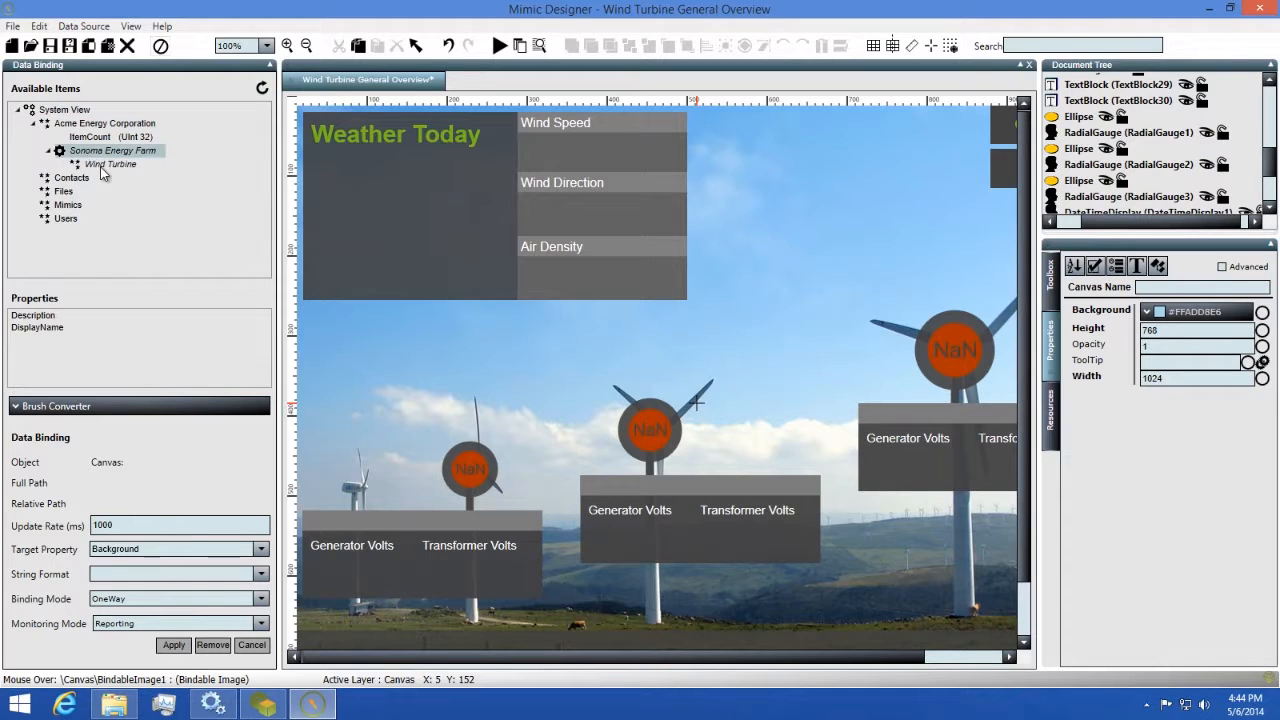
{"action": "left_click", "coordinate": [78, 164]}
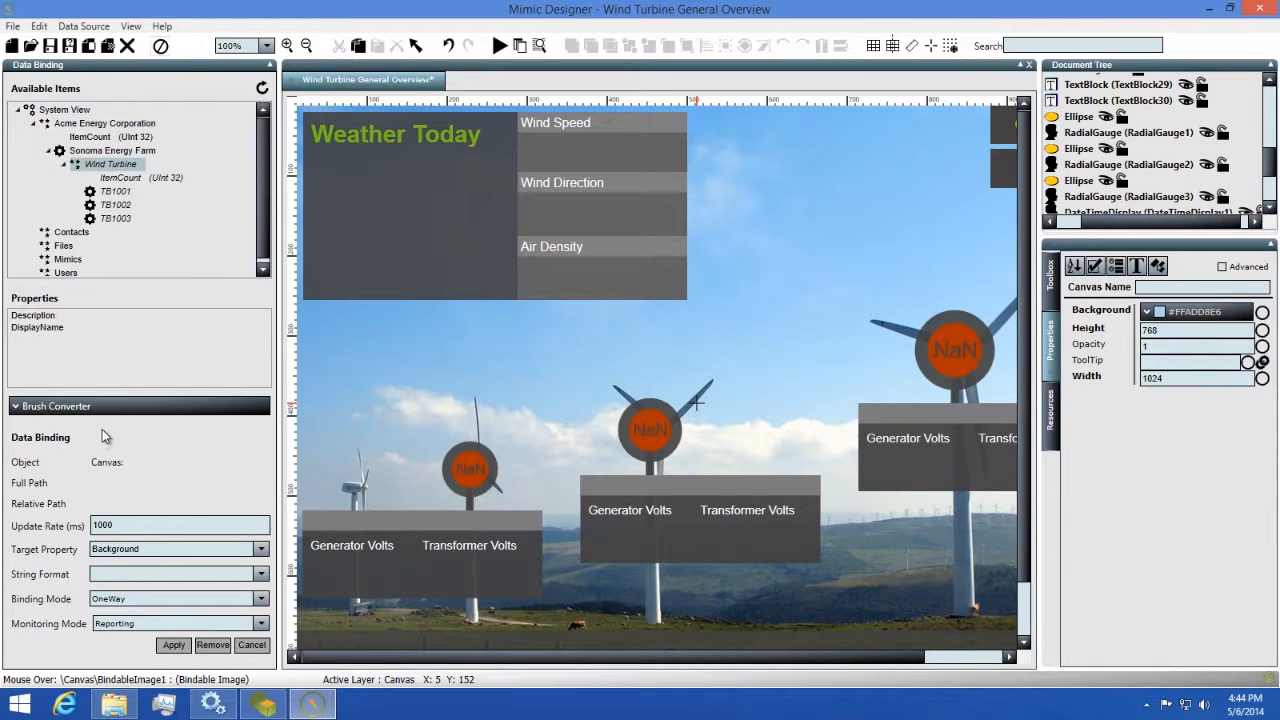
{"action": "mouse_move", "coordinate": [120, 436]}
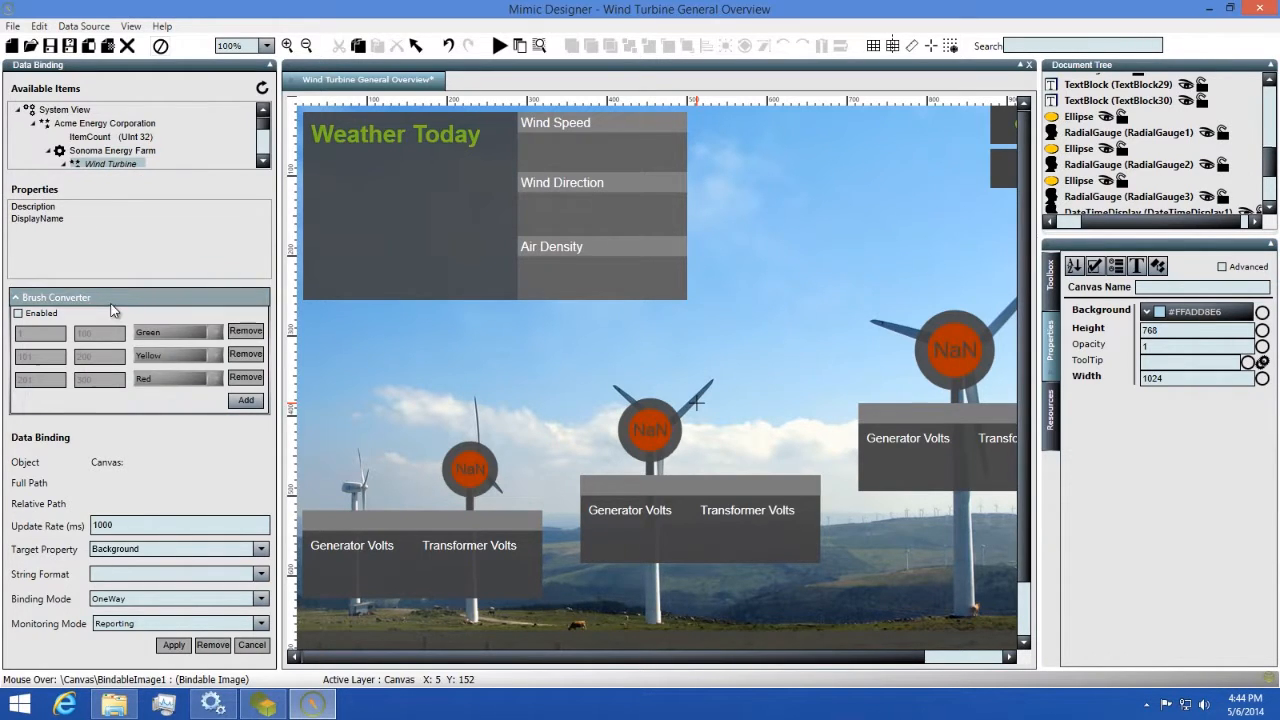
{"action": "left_click", "coordinate": [76, 164]}
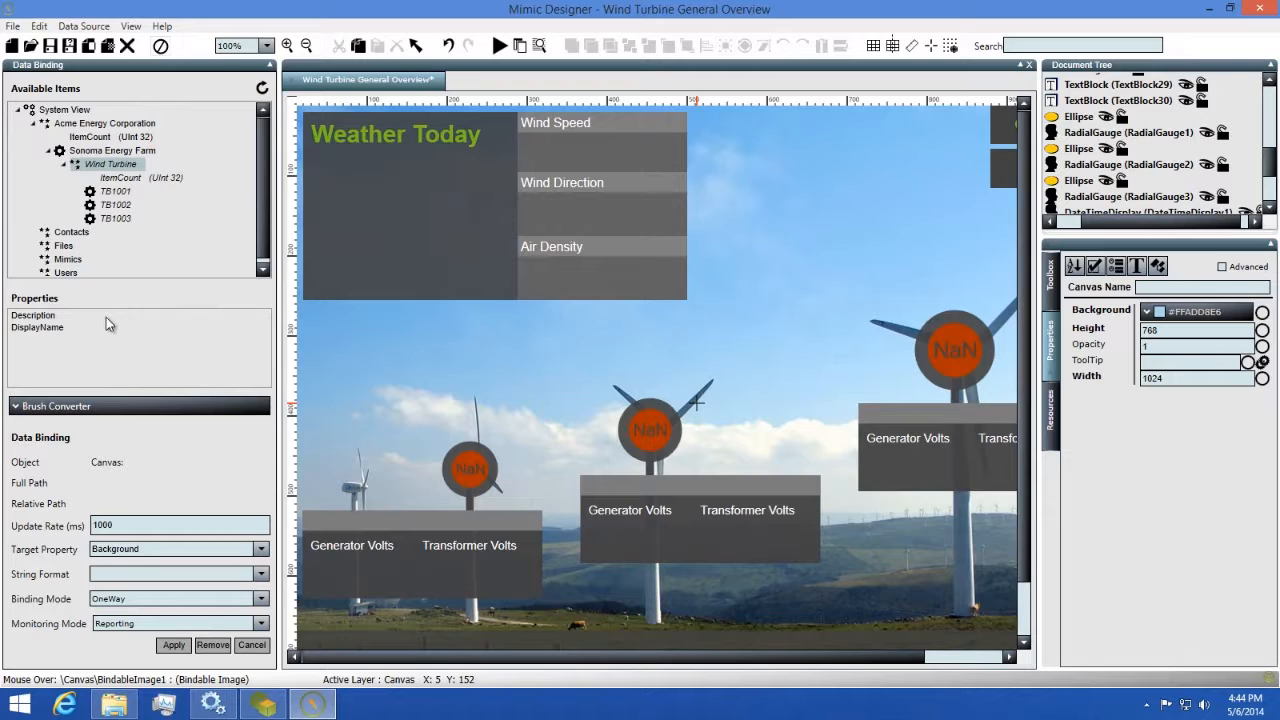
{"action": "mouse_move", "coordinate": [108, 364]}
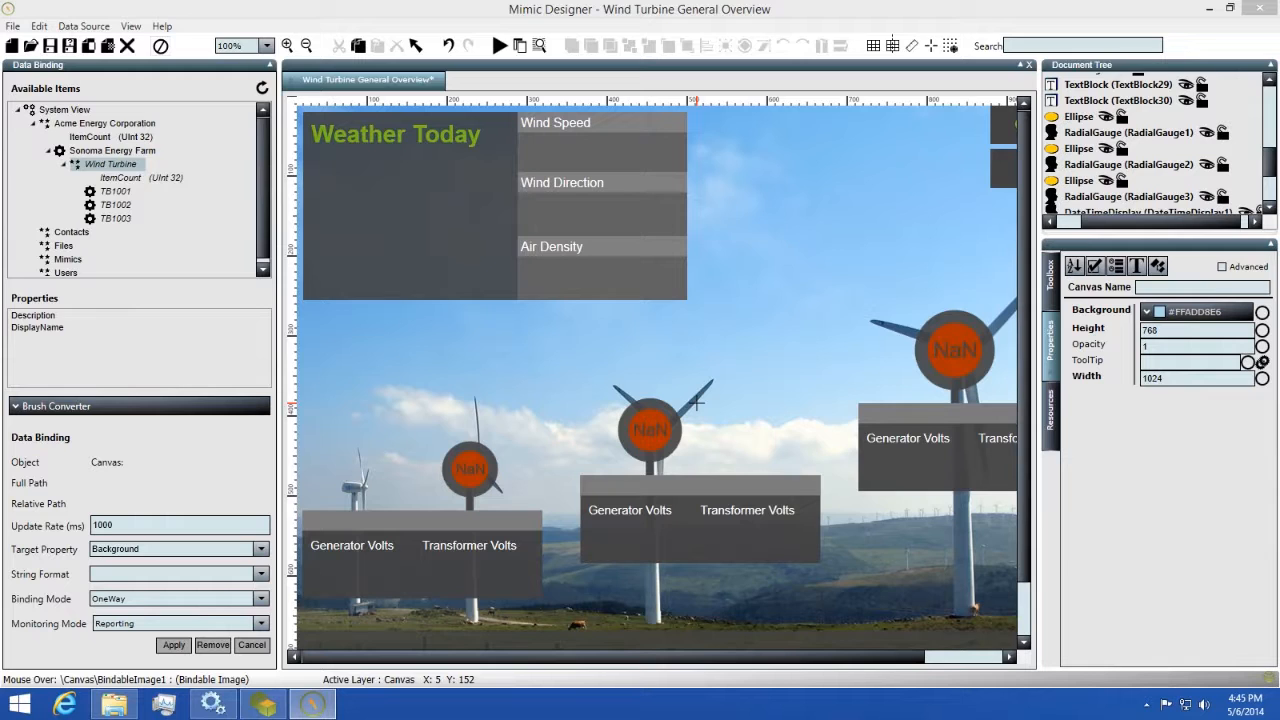
{"action": "mouse_move", "coordinate": [1010, 288]}
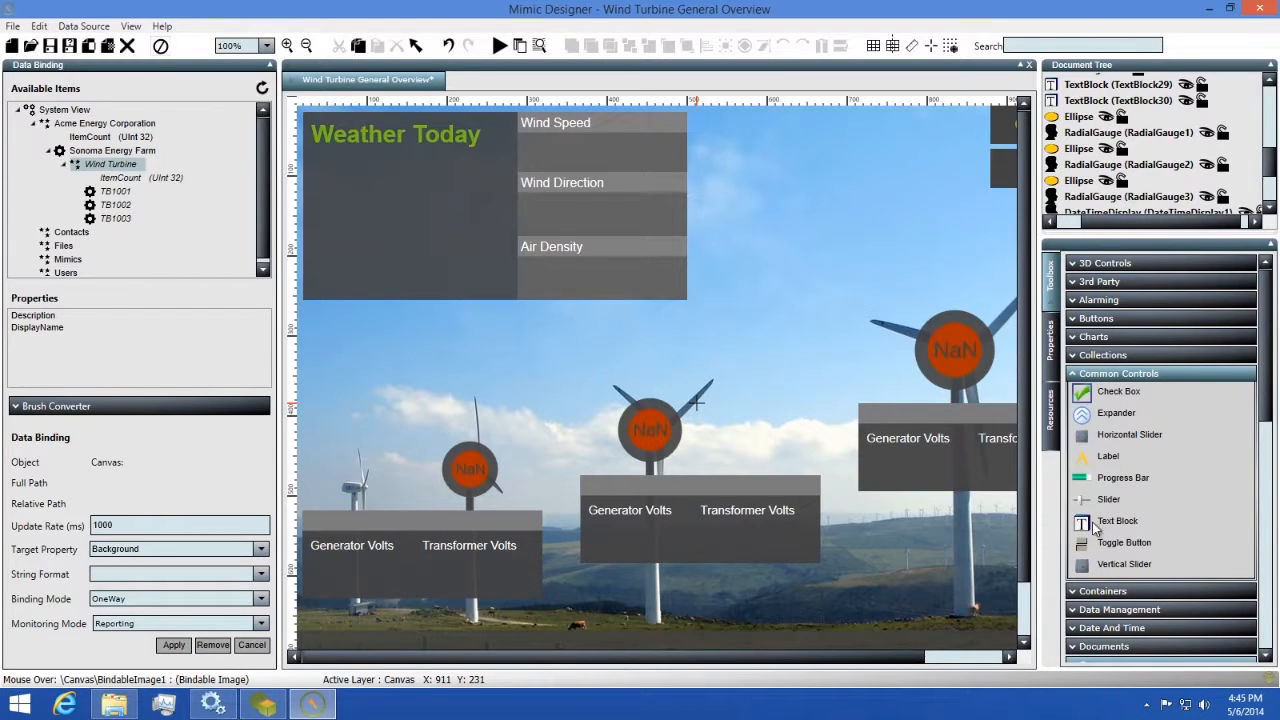
- Add a Text Block and bind it to TB1001's High Speed Shaft RPM Value
{"action": "left_click", "coordinate": [1116, 520]}
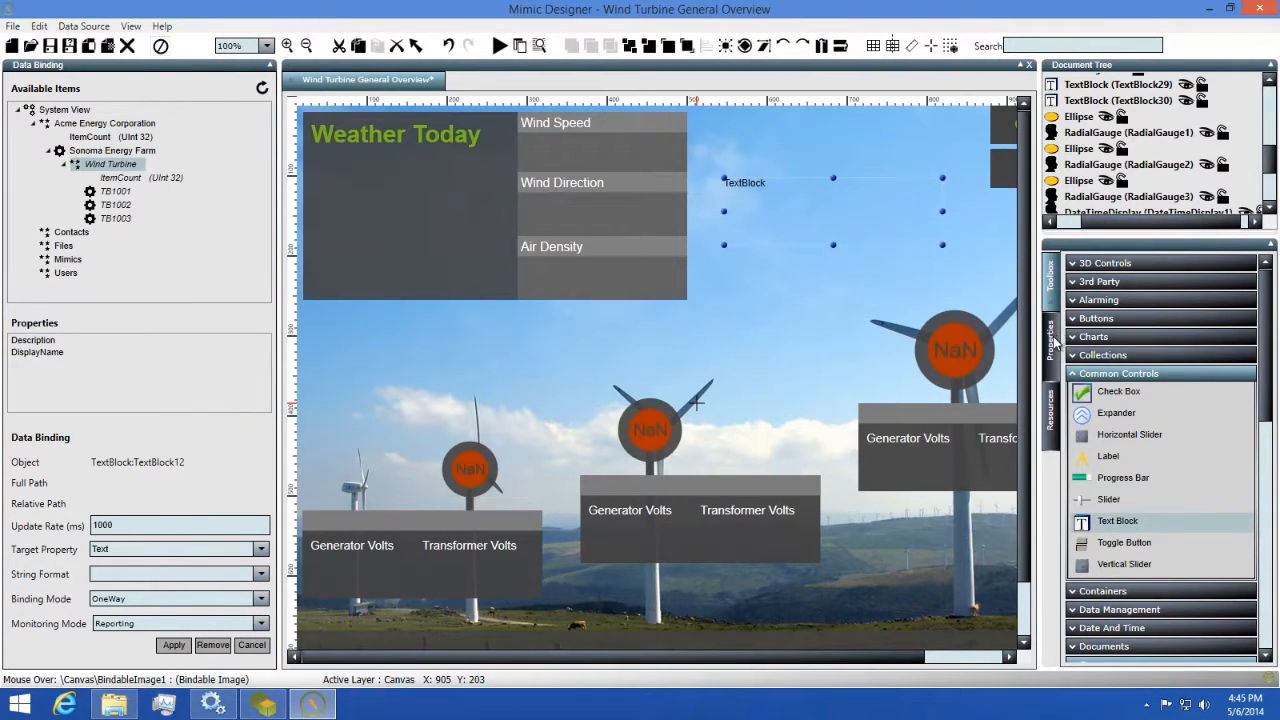
{"action": "left_click", "coordinate": [1048, 340]}
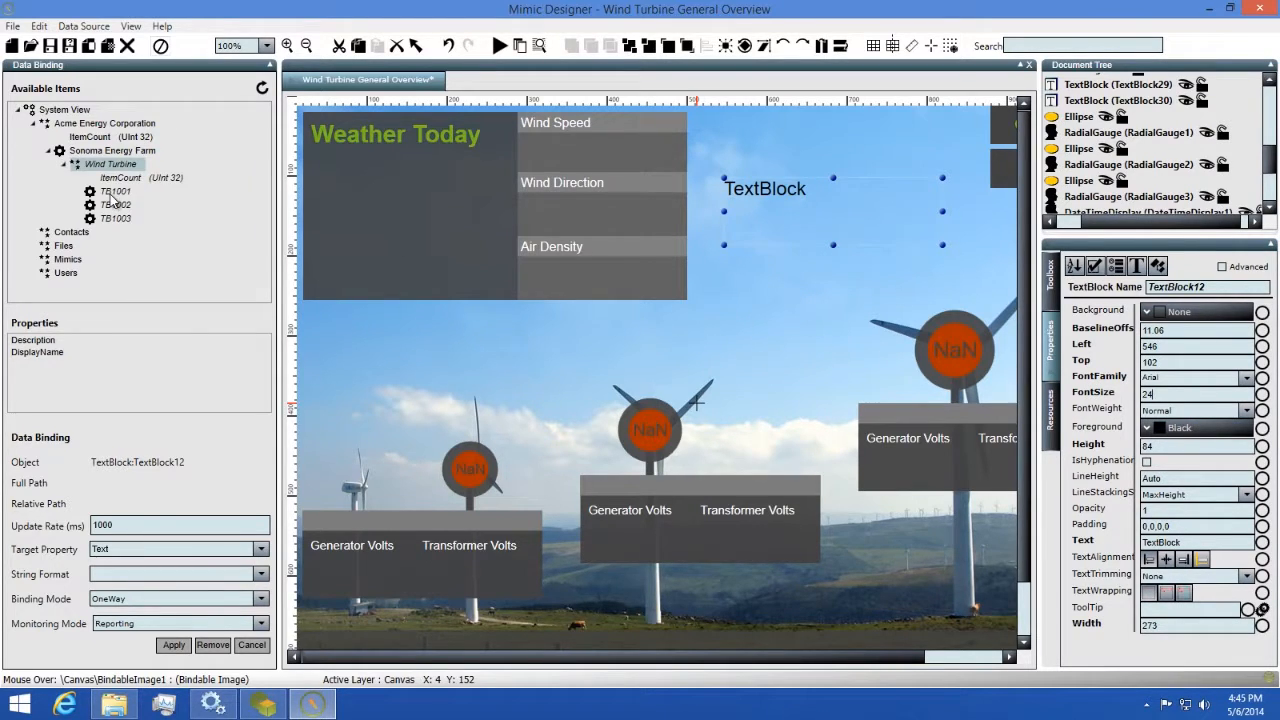
{"action": "left_click", "coordinate": [88, 192]}
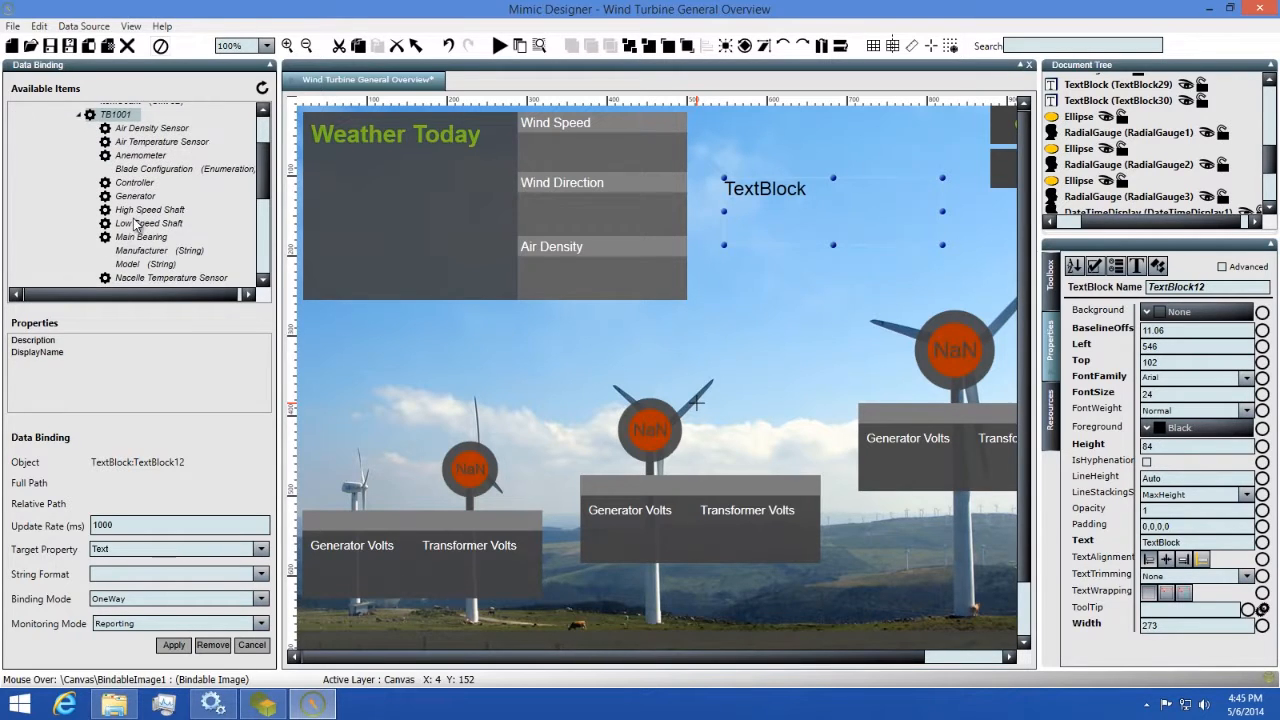
{"action": "left_click", "coordinate": [104, 210]}
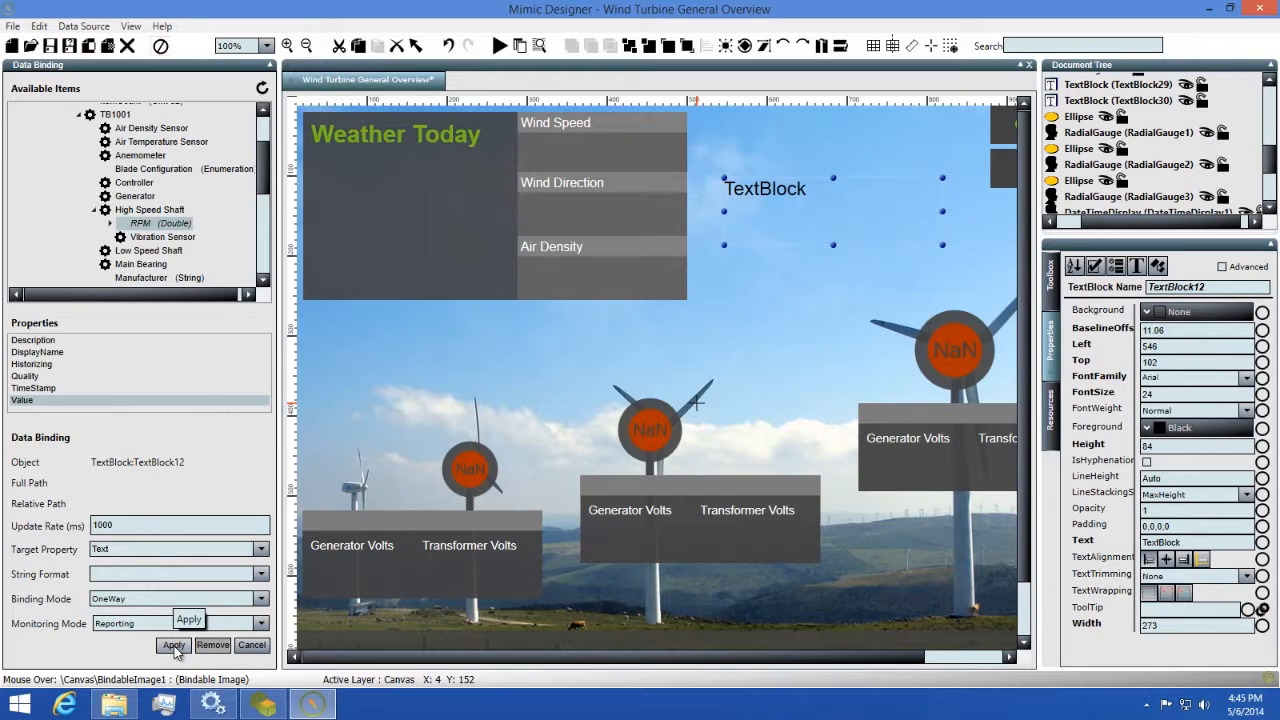
{"action": "left_click", "coordinate": [172, 644]}
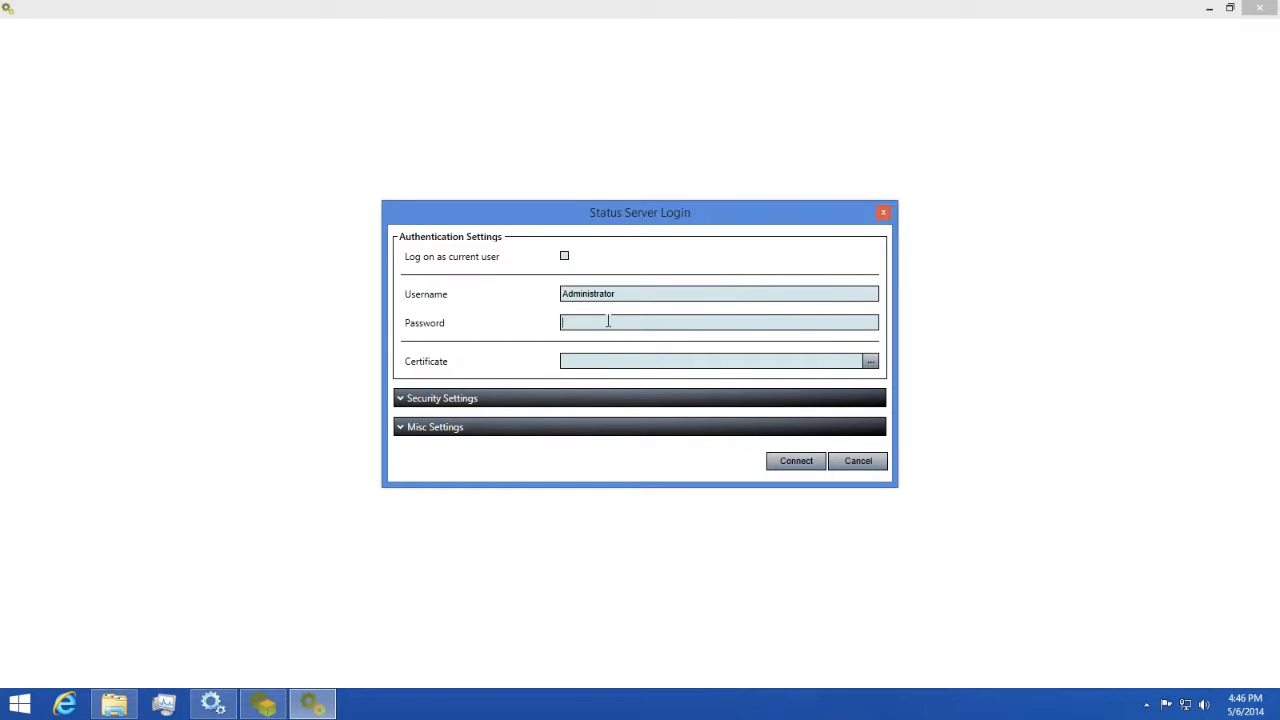
- Log in to the Status server as Administrator to run the mimic with live data
{"action": "type", "text": "password"}
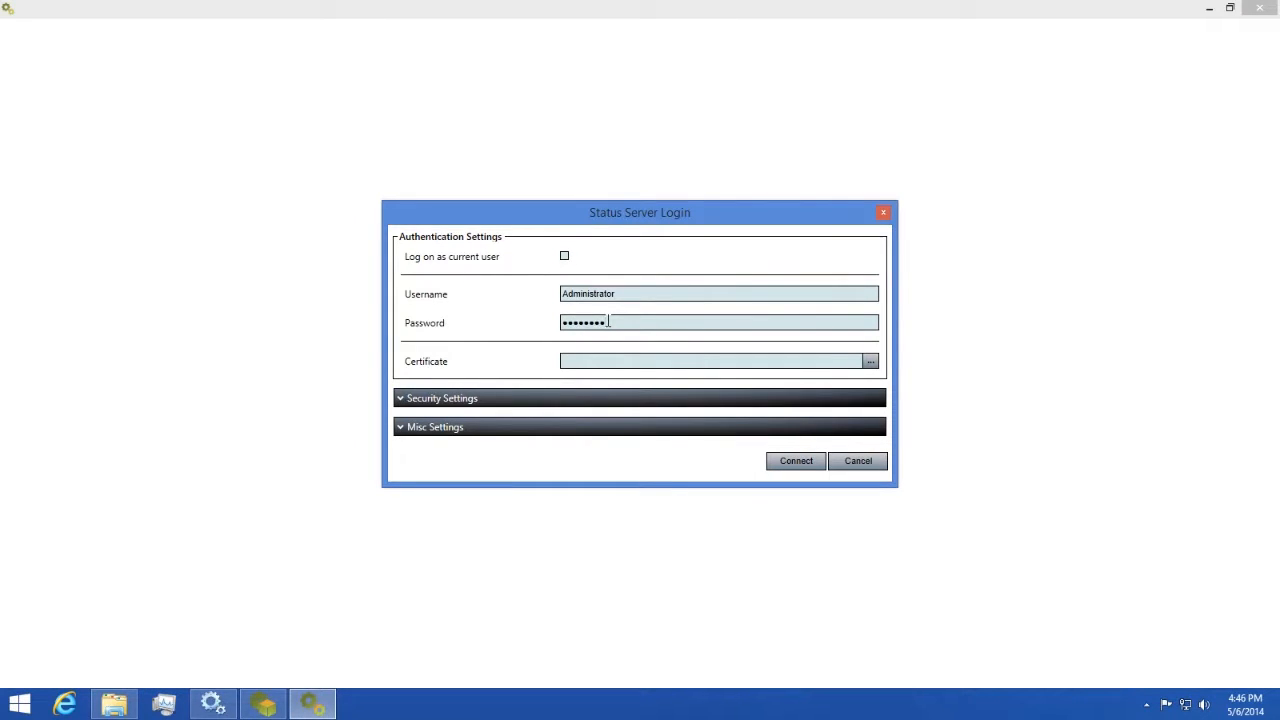
{"action": "left_click", "coordinate": [796, 460]}
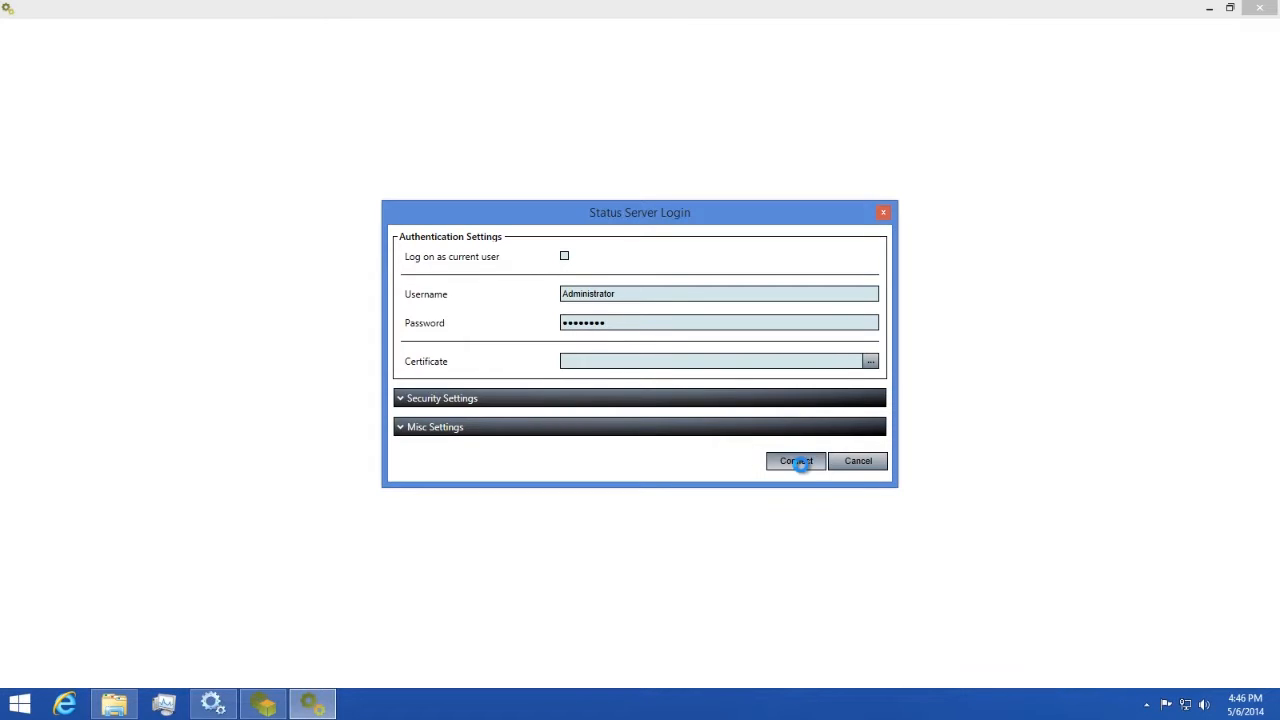
{"action": "left_click", "coordinate": [796, 460]}
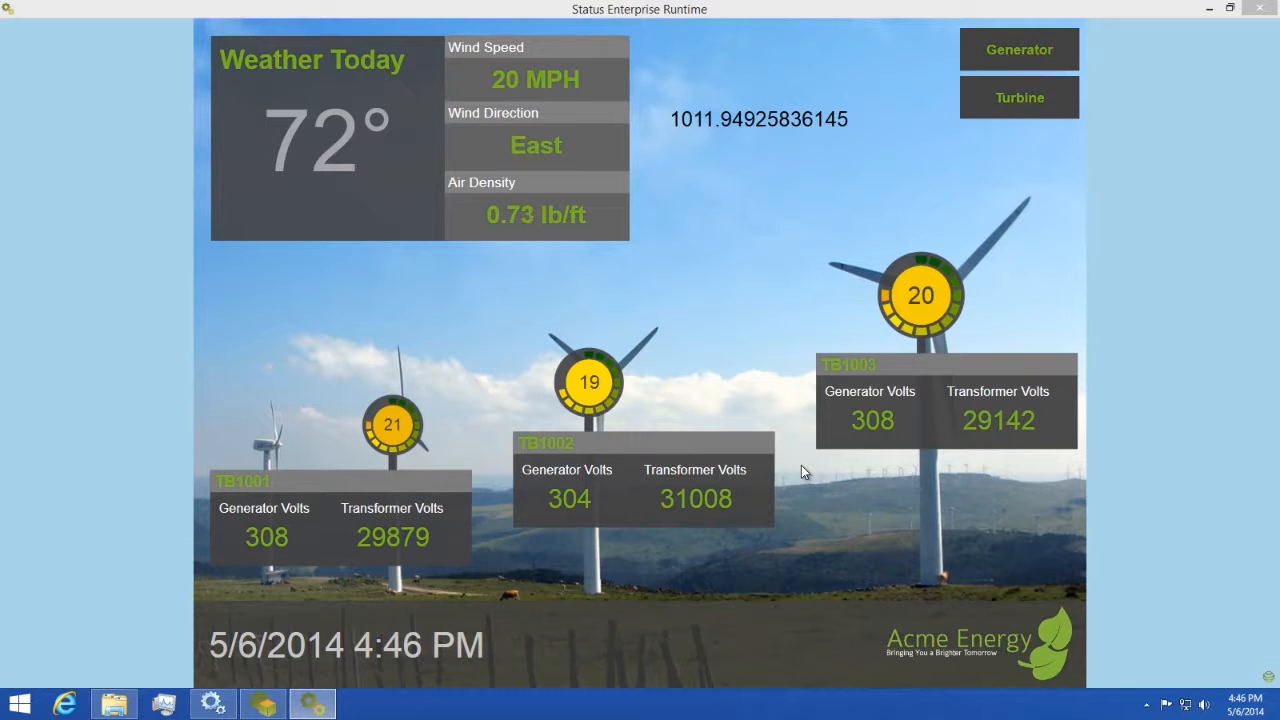
{"action": "mouse_move", "coordinate": [1148, 140]}
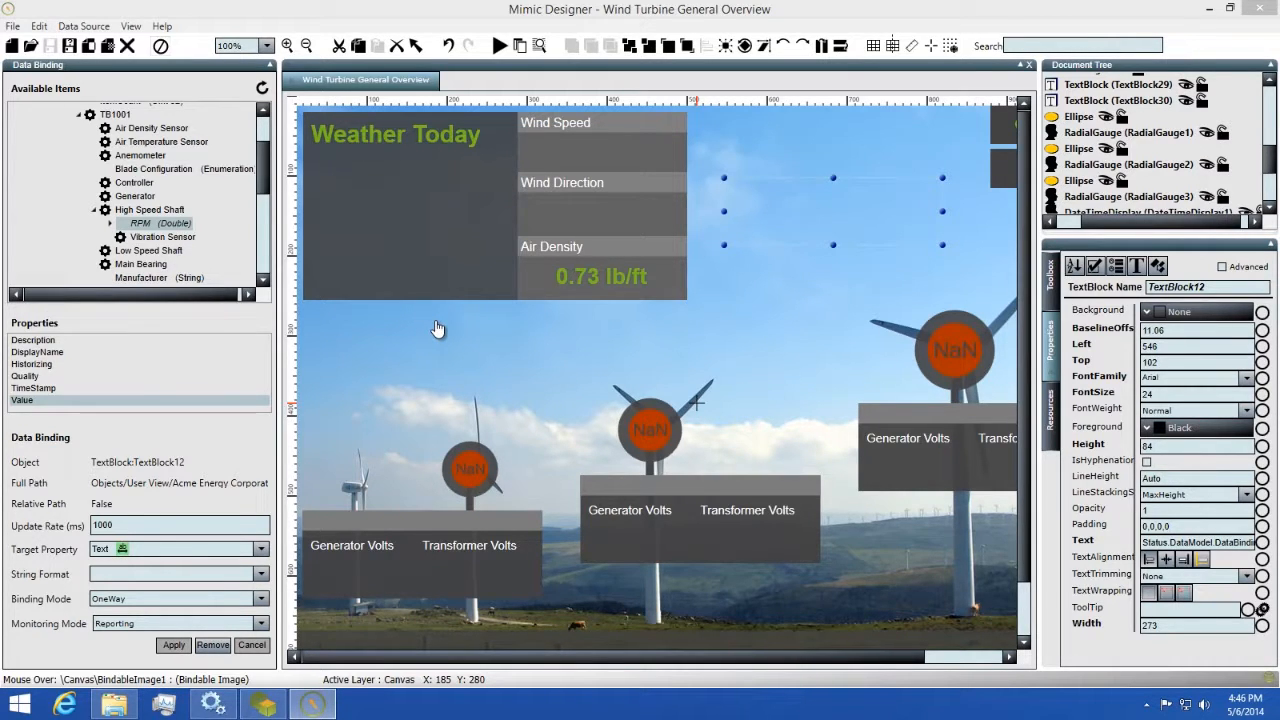
{"action": "mouse_move", "coordinate": [196, 412]}
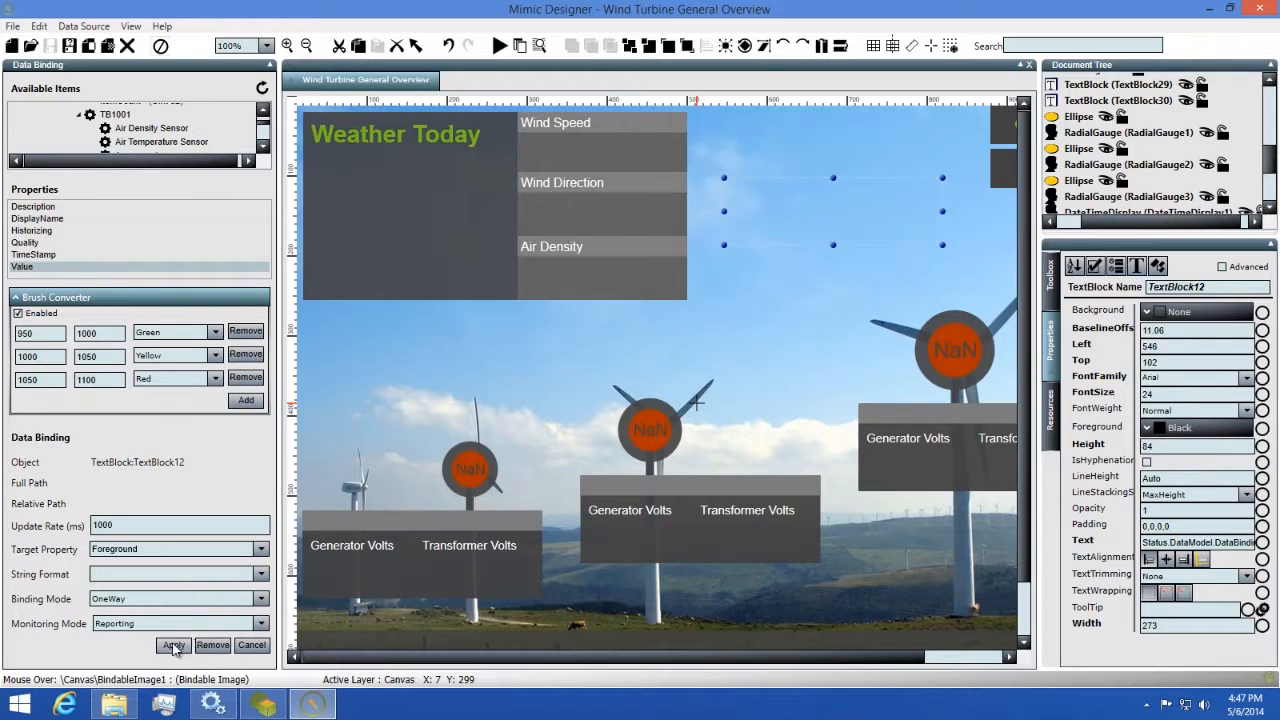
- Apply a Foreground brush converter: green 950–1000, yellow 1000–1050, red above 1050
{"action": "left_click", "coordinate": [172, 644]}
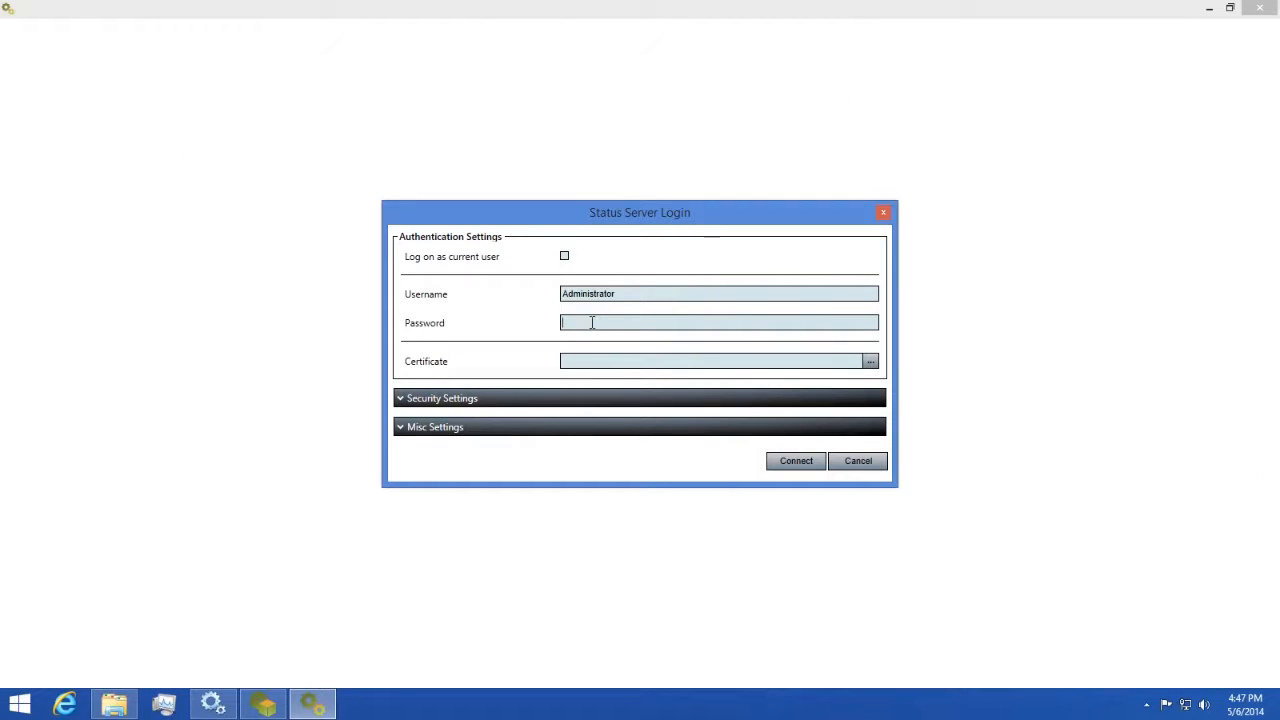
- Log in to the Status server again to reload the runtime with the colour ranges
{"action": "type", "text": "***"}
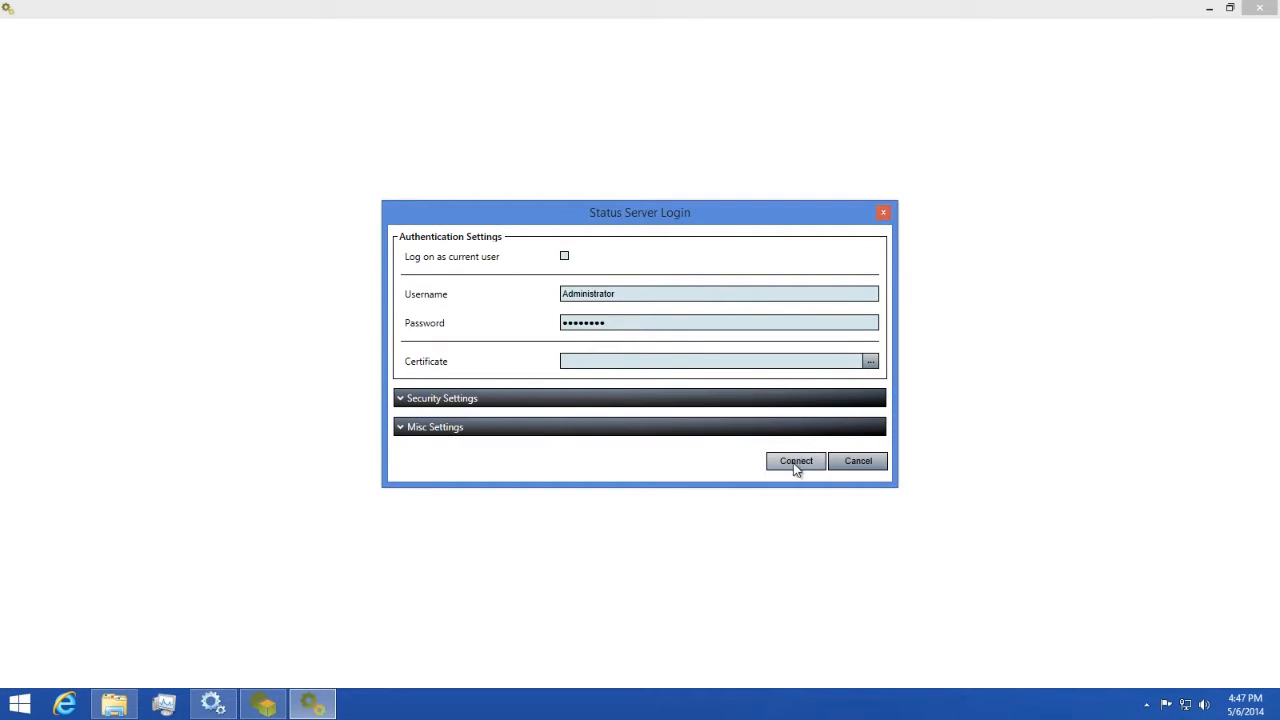
{"action": "left_click", "coordinate": [796, 460]}
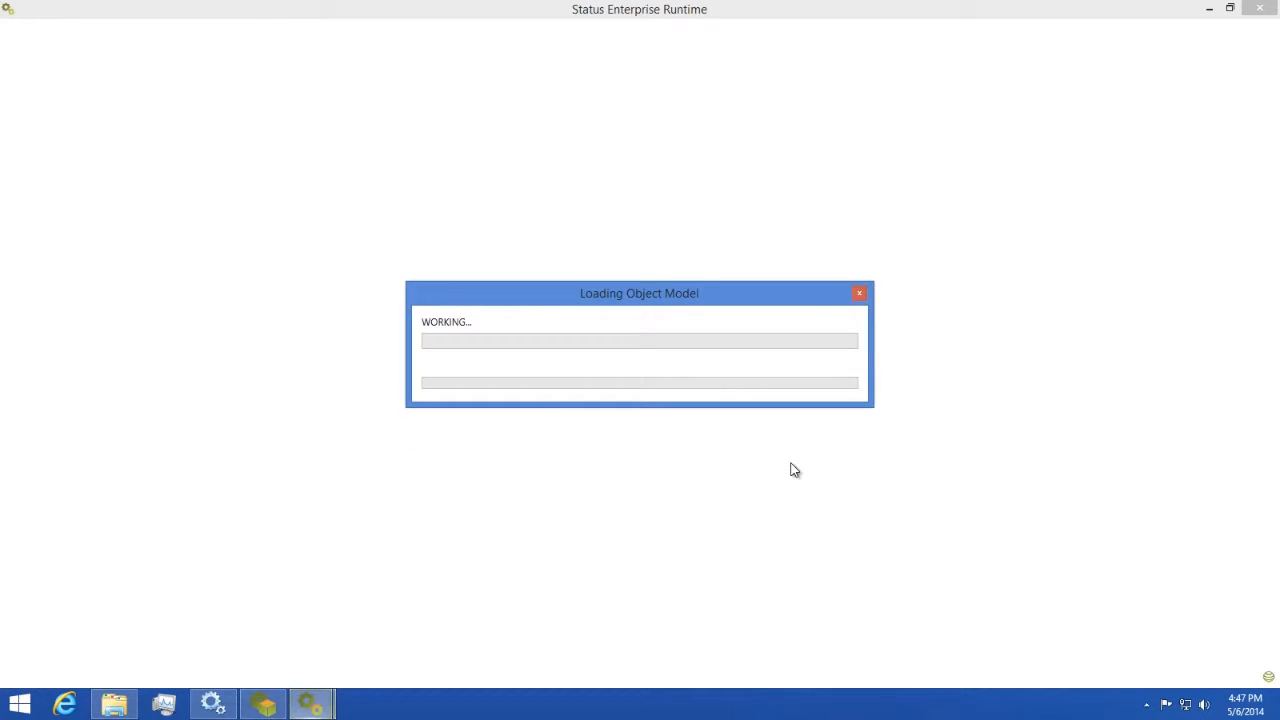